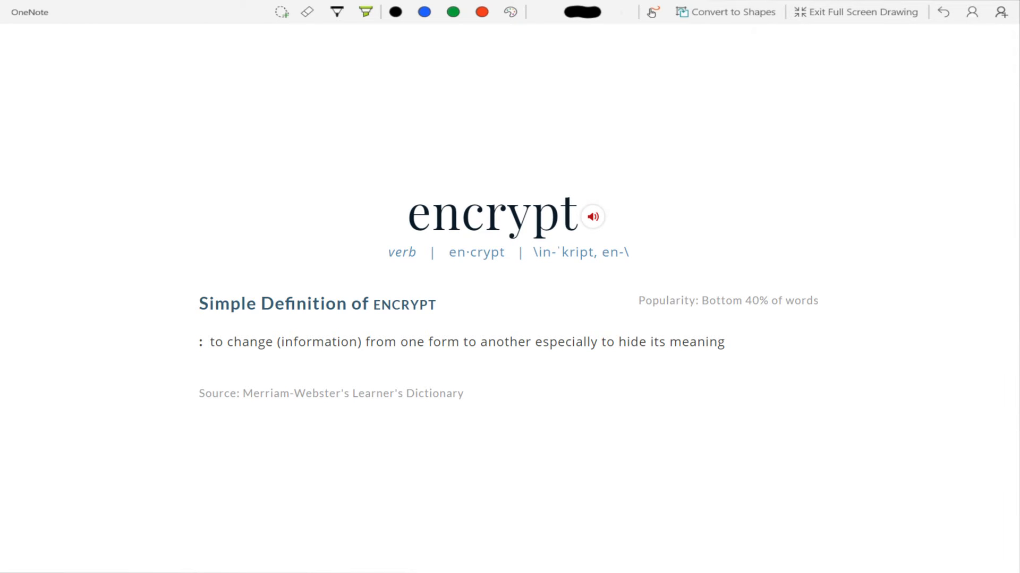
Step: Scribble a box and a black-blue-green blob, then draw a purple shield around the blob
left_click(336, 11)
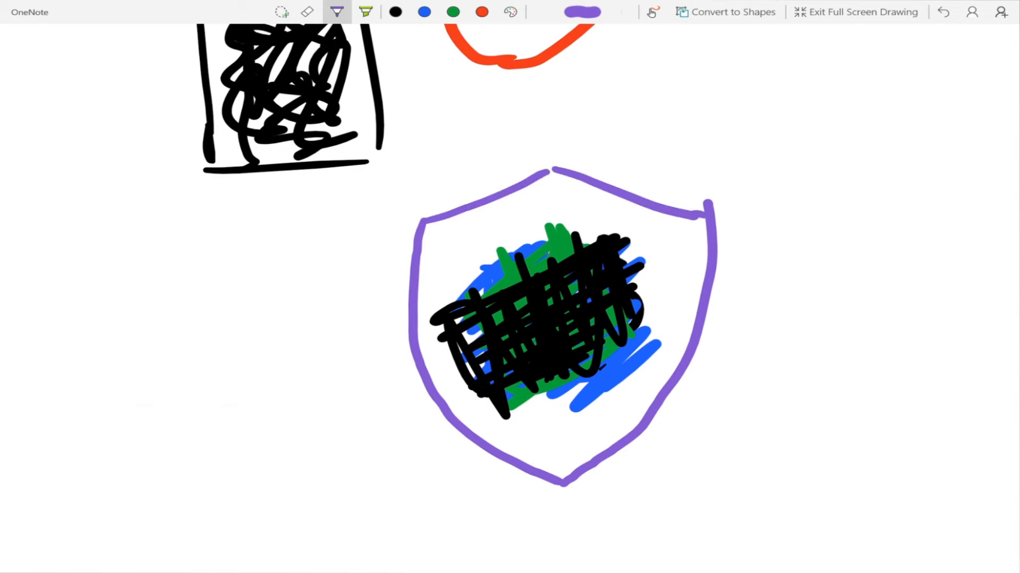
left_click(364, 11)
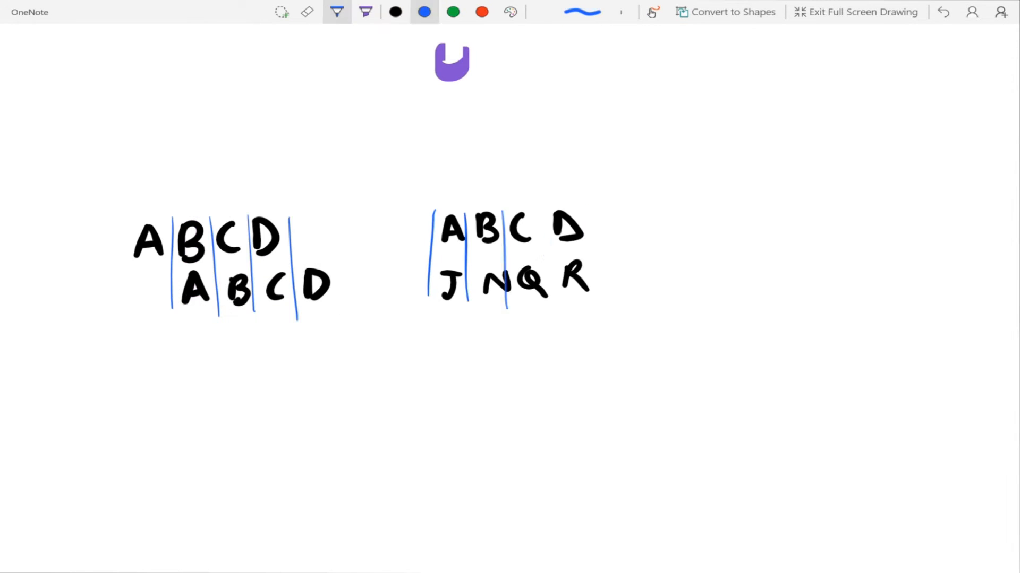
Step: Sketch a blue baseball-cap outline on the empty left area of the page
left_click(454, 12)
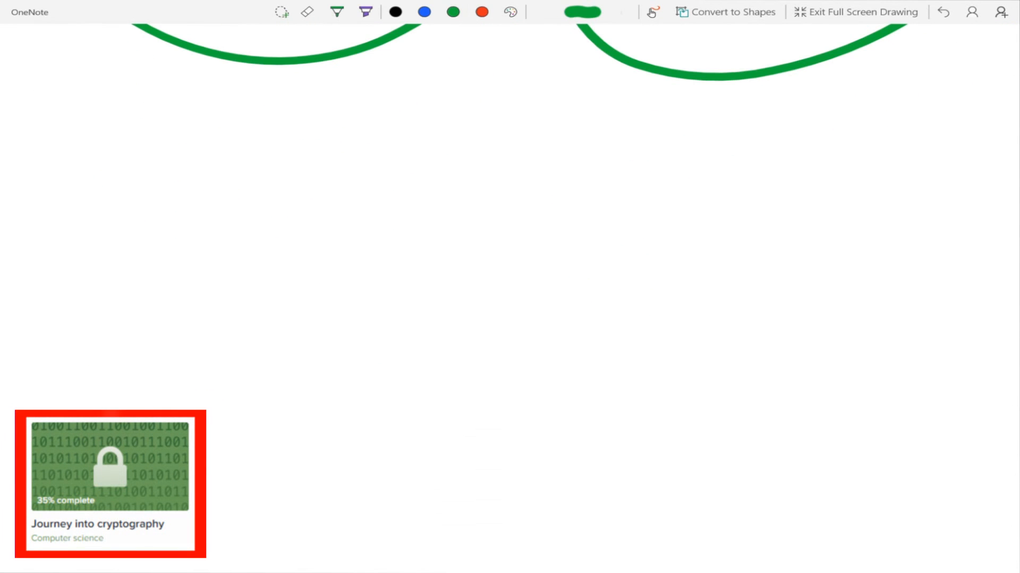
left_click(423, 11)
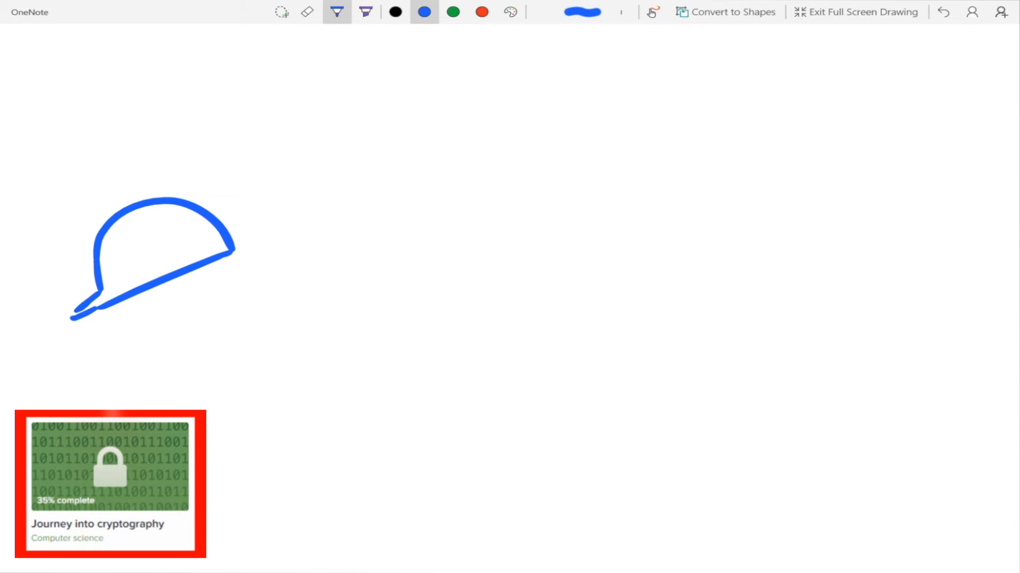
left_click(308, 12)
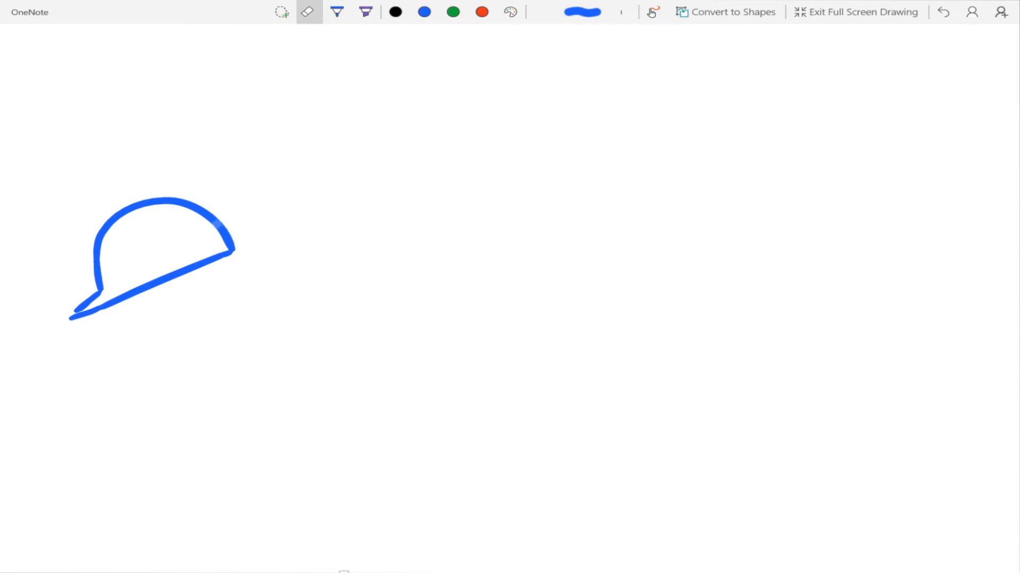
Step: Draw two heads, green channel arcs, two document icons and a red spiky-haired face between them
left_click(337, 12)
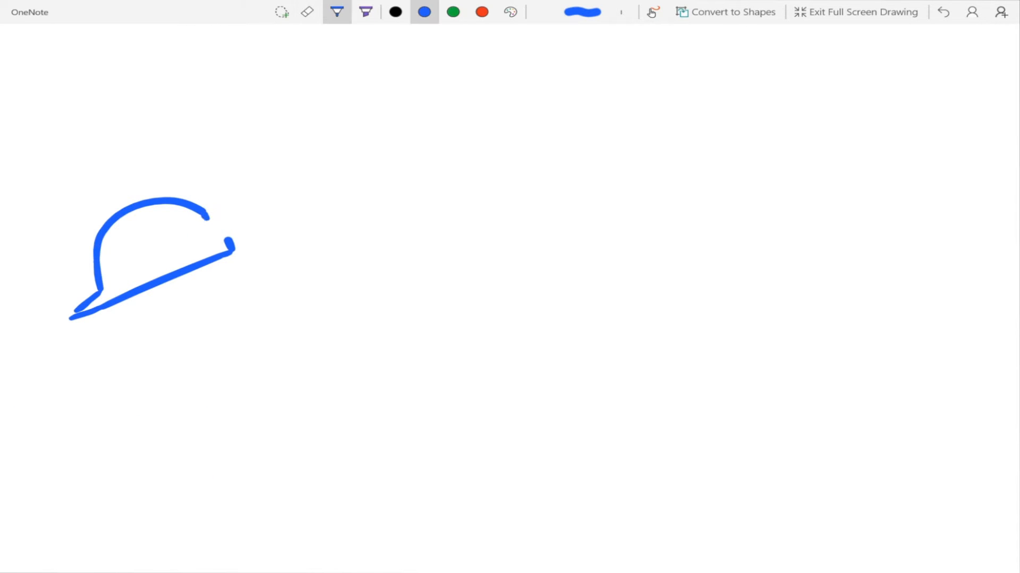
left_click(395, 11)
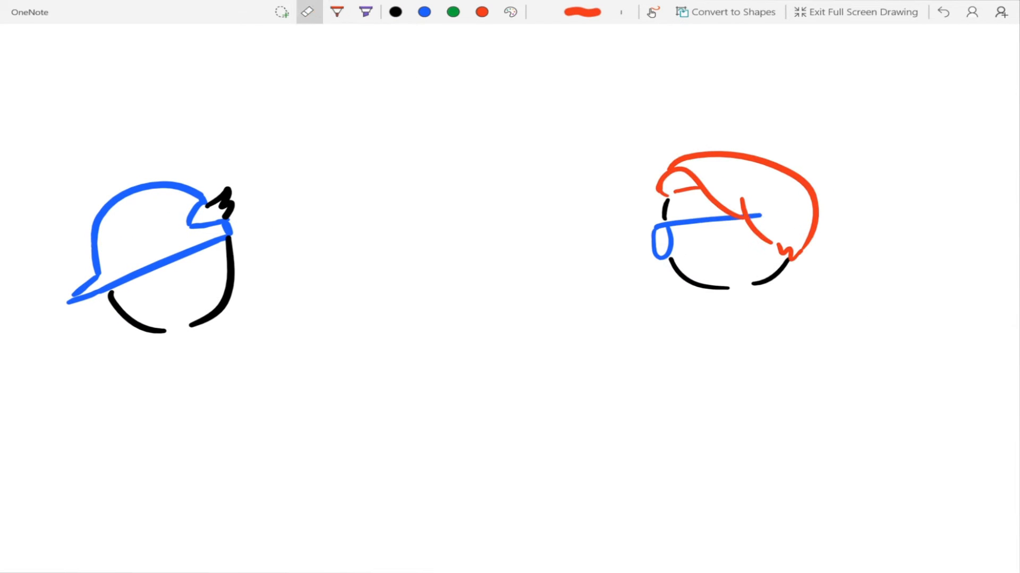
left_click(281, 12)
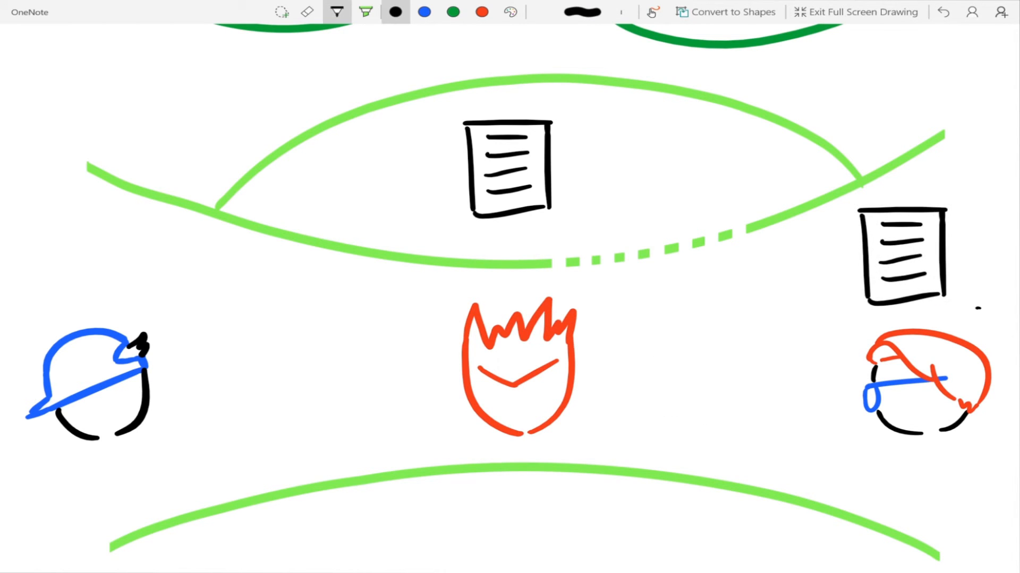
Step: Circle a document in blue, then erase the circle and both document icons
left_click(306, 12)
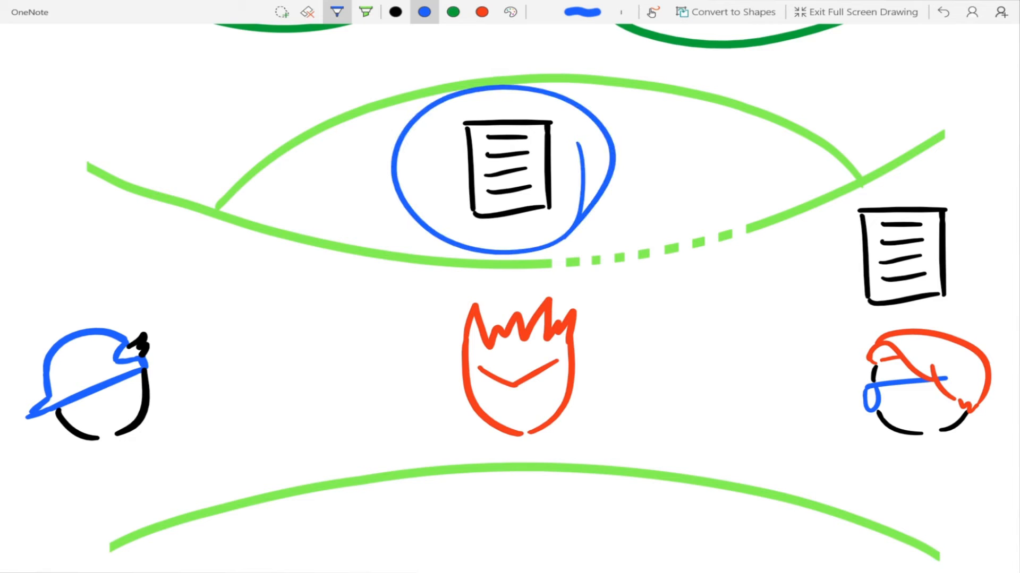
left_click(308, 11)
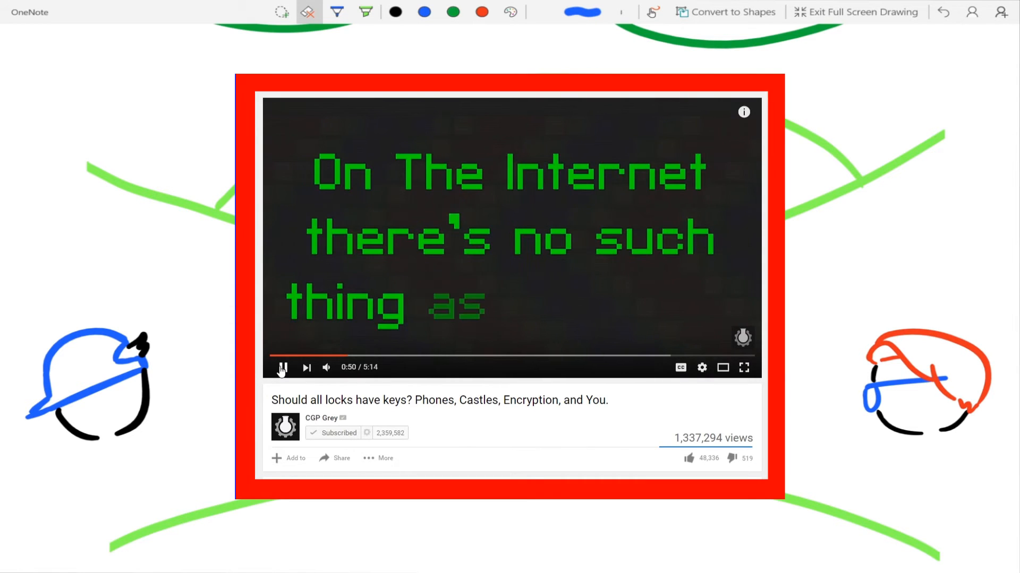
left_click(744, 367)
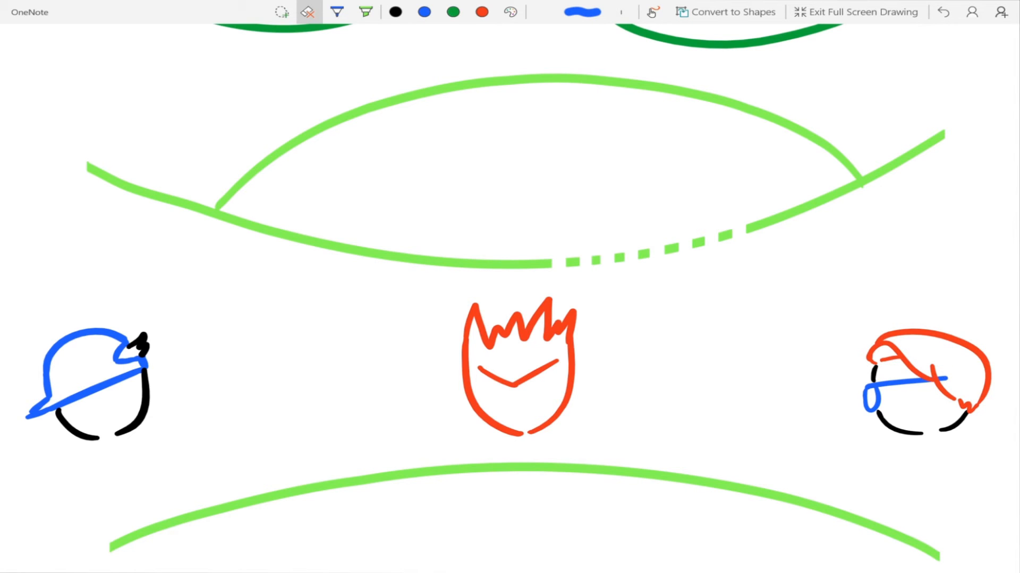
Step: Draw a speech bubble above the red-haired figure and handwrite two shifted alphabet rows in black
left_click(337, 12)
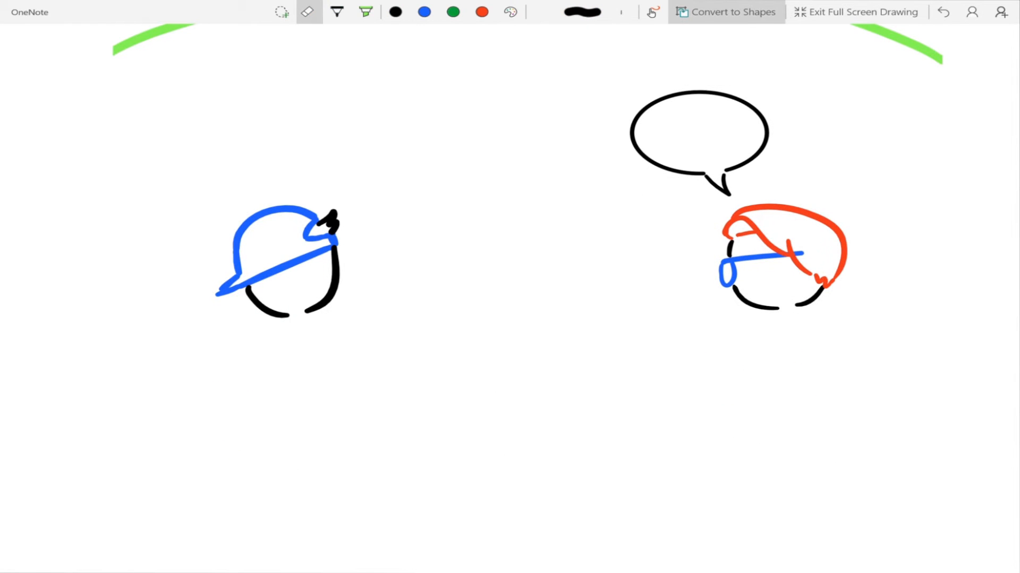
left_click(699, 140)
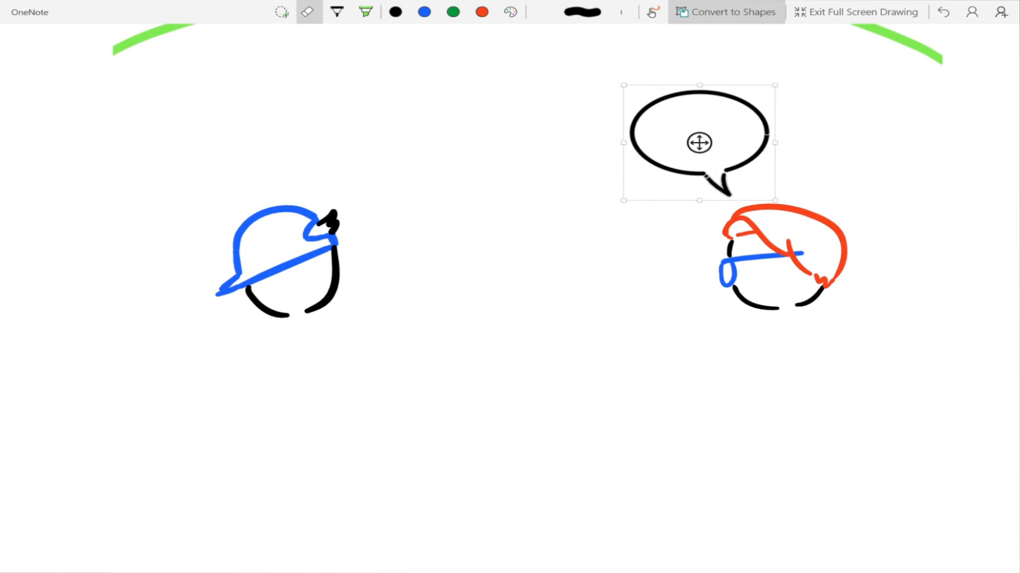
left_click(308, 11)
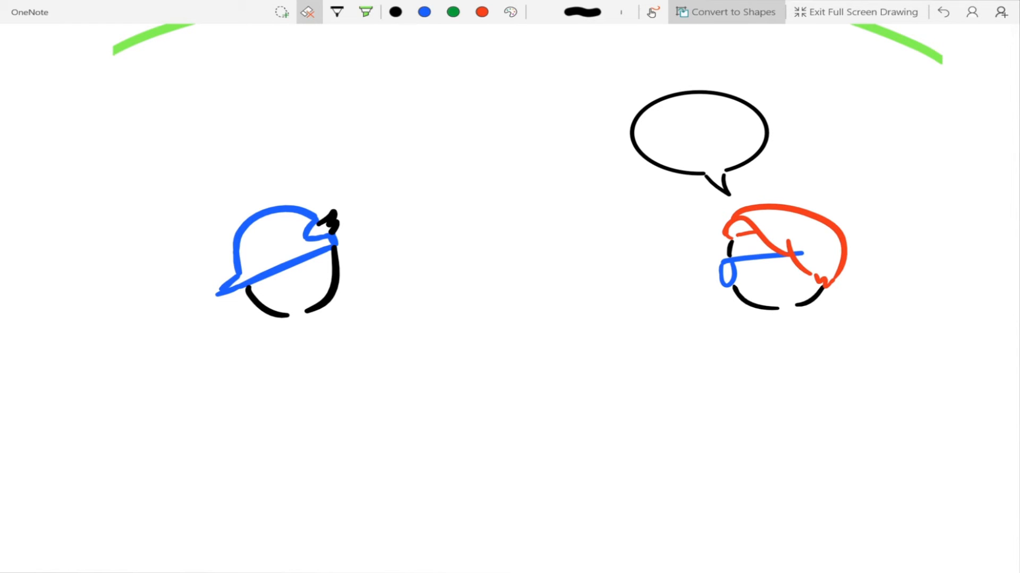
left_click(699, 141)
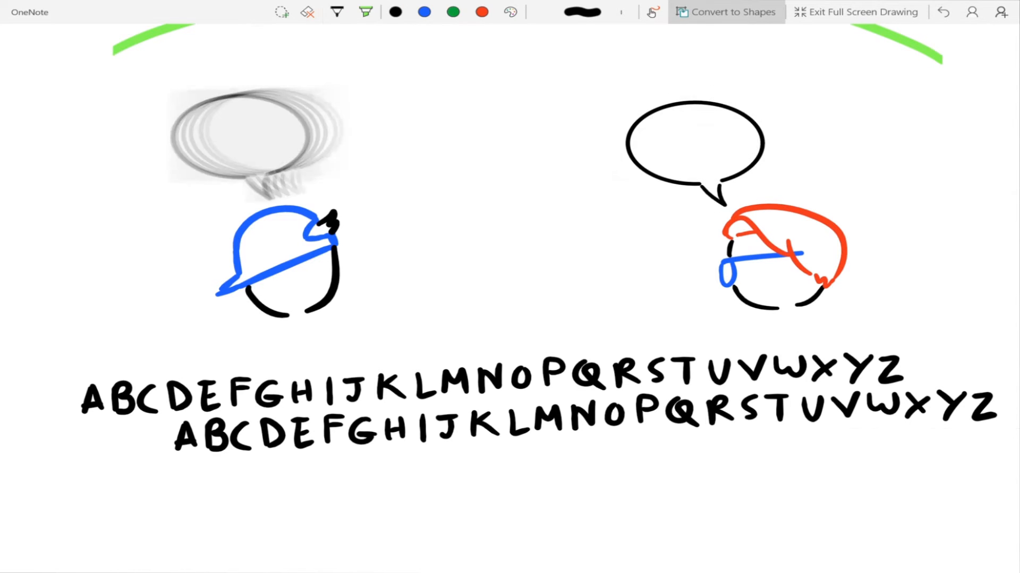
left_click(726, 11)
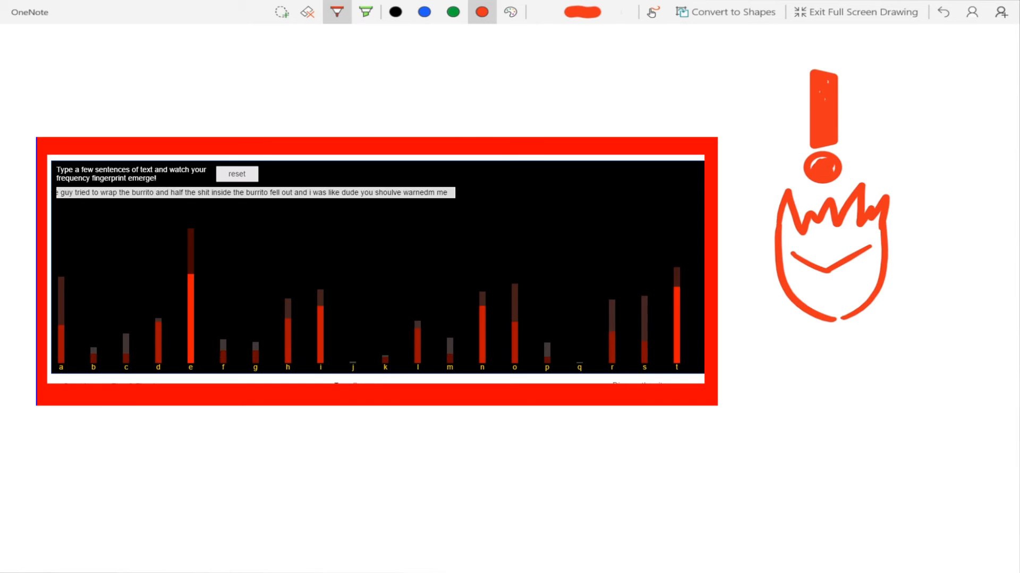
Step: Draw a red exclamation mark above the spiky-haired figure while the burrito text is entered
type("re a burrito expert you shouldve told me halfway through like hey man maybe youre reaching maximum burrio burrito")
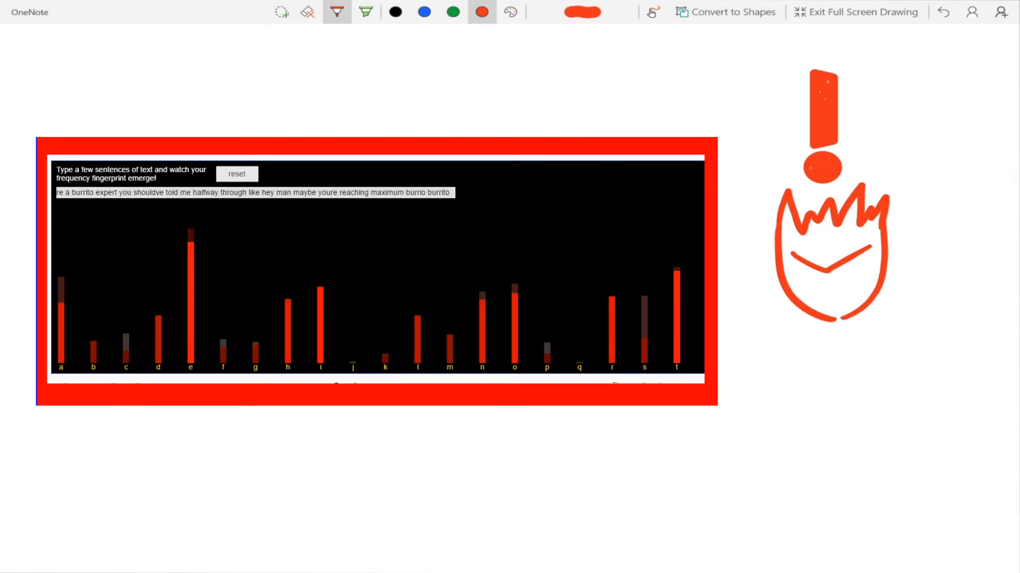
type("you think i want a messy burrito no one wants a messy burrito the whole appeal of a burrito is that all the ingredients")
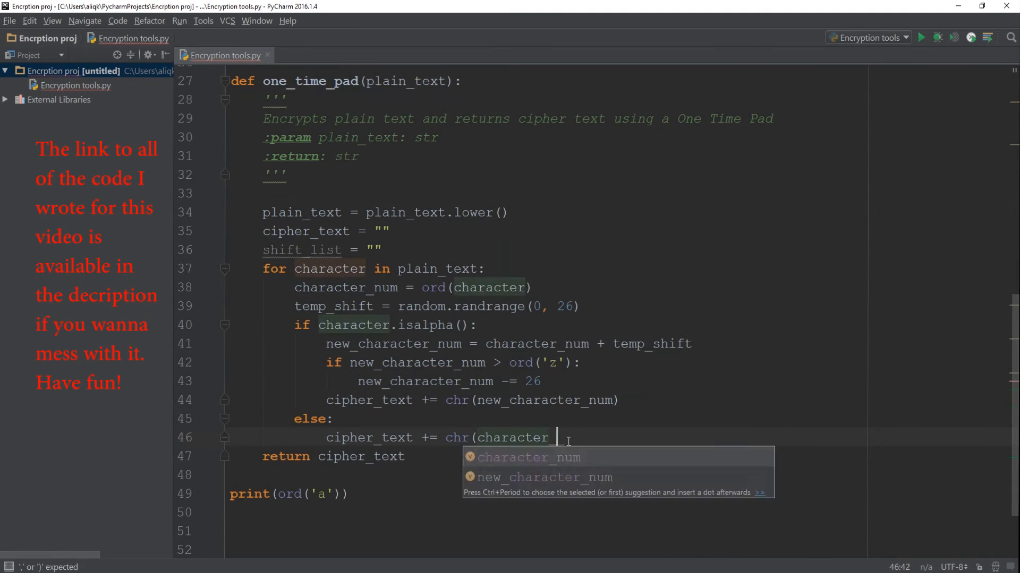
Step: Write the one_time_pad function shifting each letter by a random amount with randrange, ord and chr
left_click(922, 37)
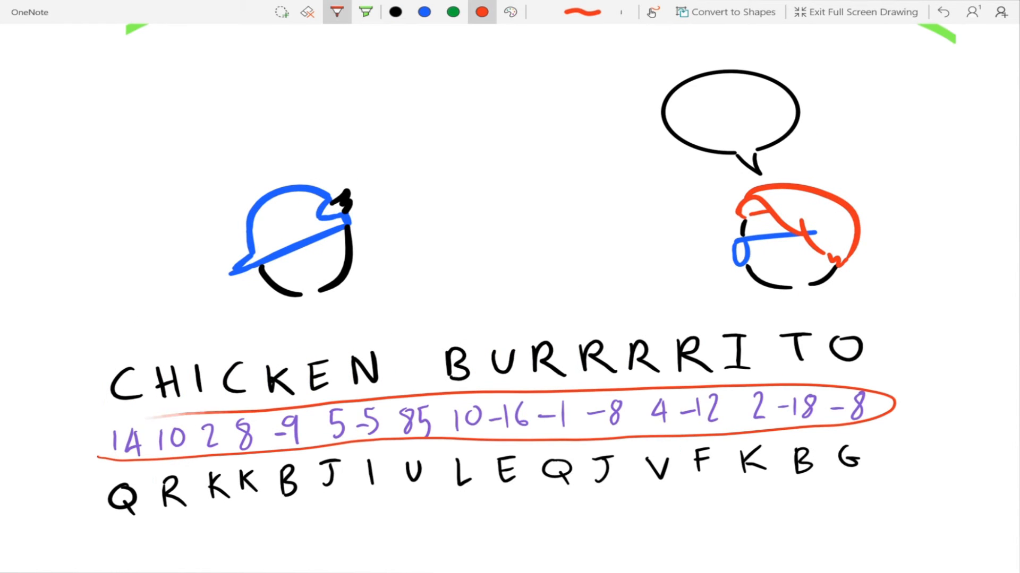
Step: Handwrite BURRITO with substitute-letter columns beneath it in black, blue and red, beside two speech bubbles
left_click(425, 11)
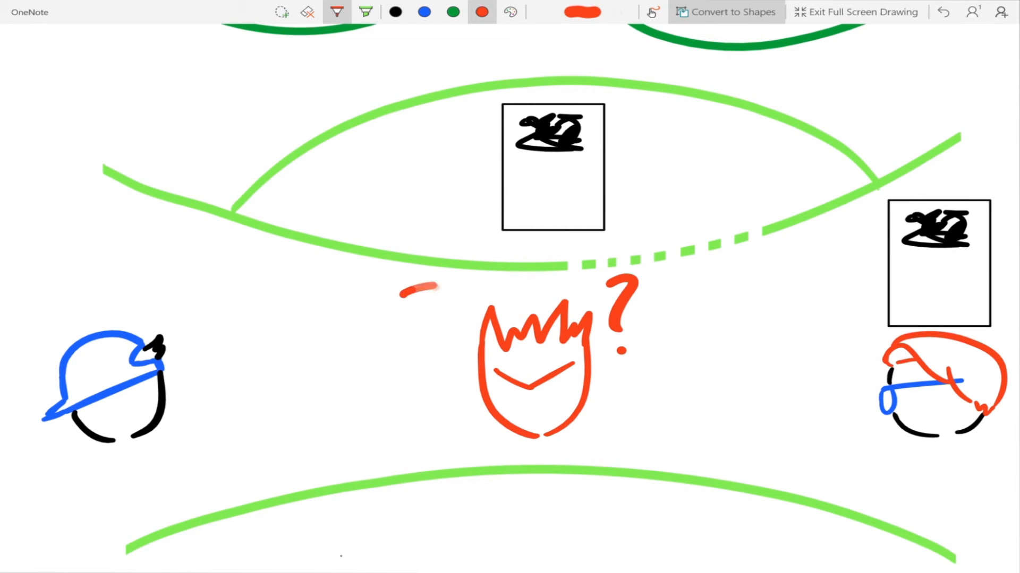
left_click(395, 12)
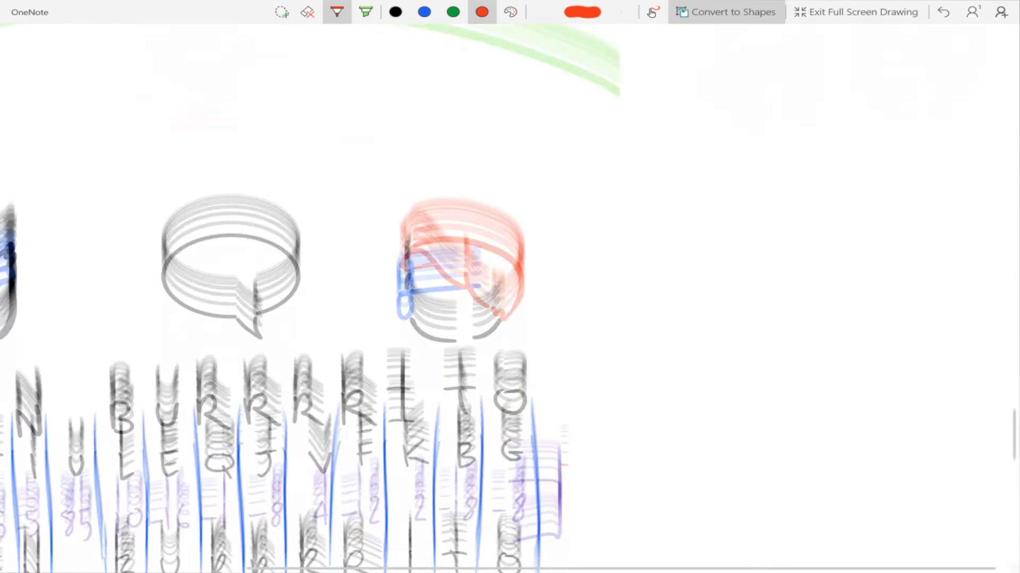
left_click(726, 11)
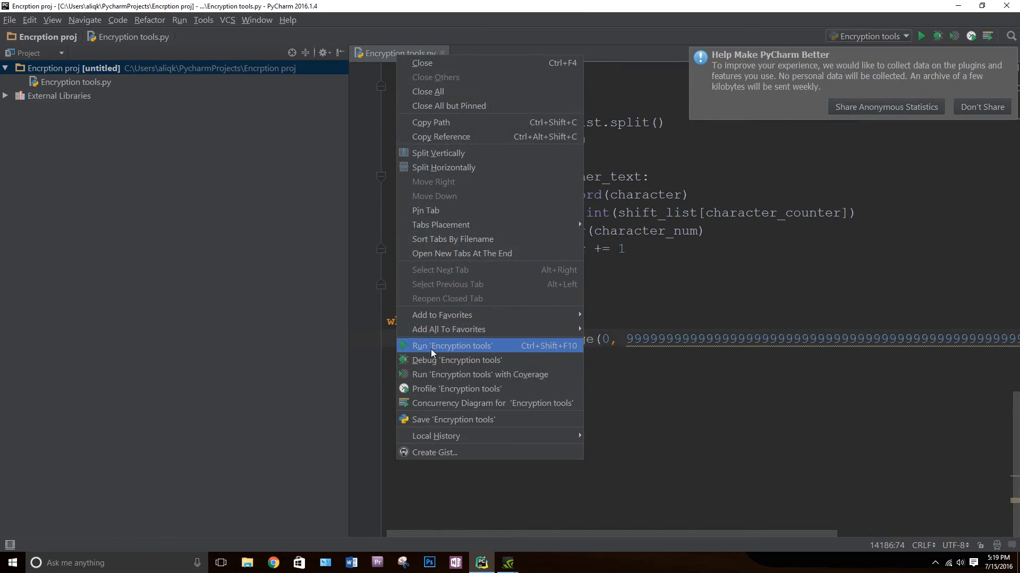
Step: Run 'Encryption tools' from the editor tab's context menu
left_click(452, 345)
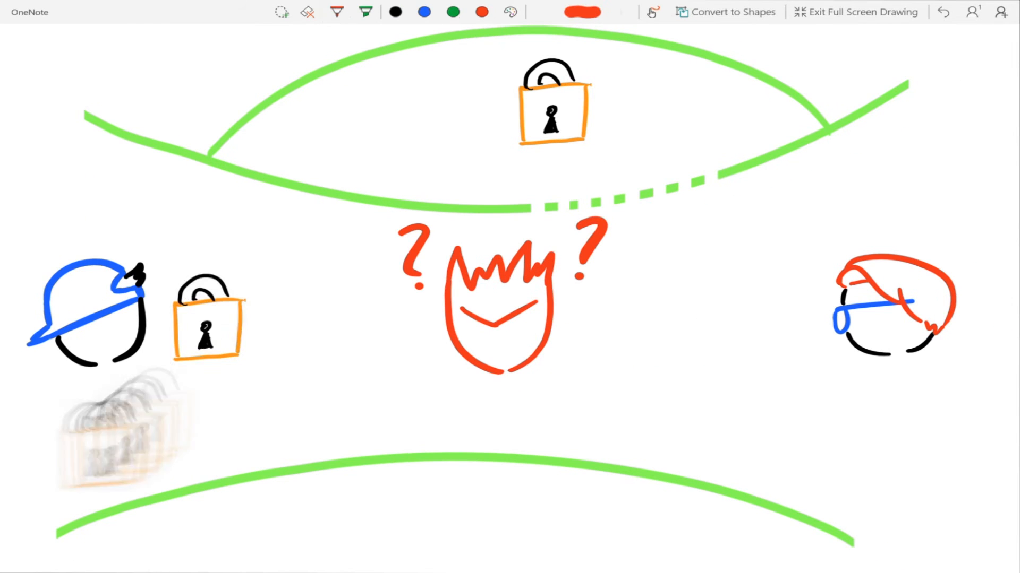
Step: Draw orange keys and scribbled-out message boxes, erasing to turn the right box into a plain document
left_click(336, 12)
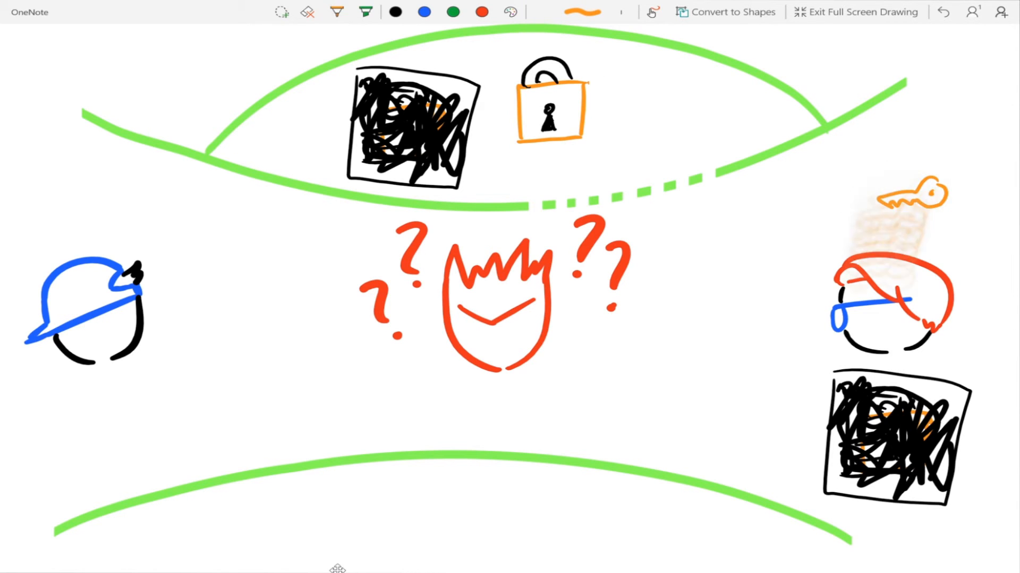
left_click(308, 11)
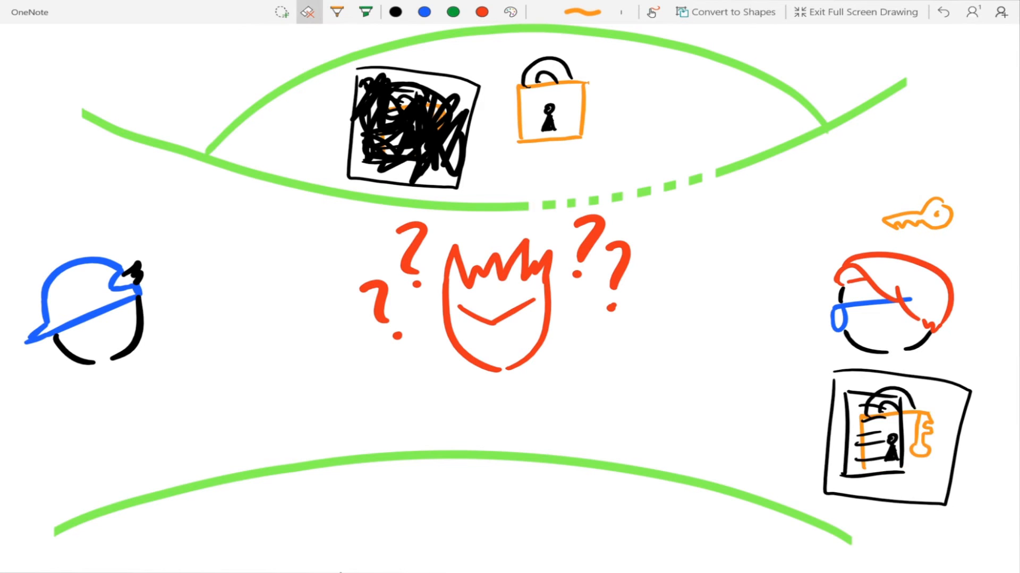
left_click(336, 12)
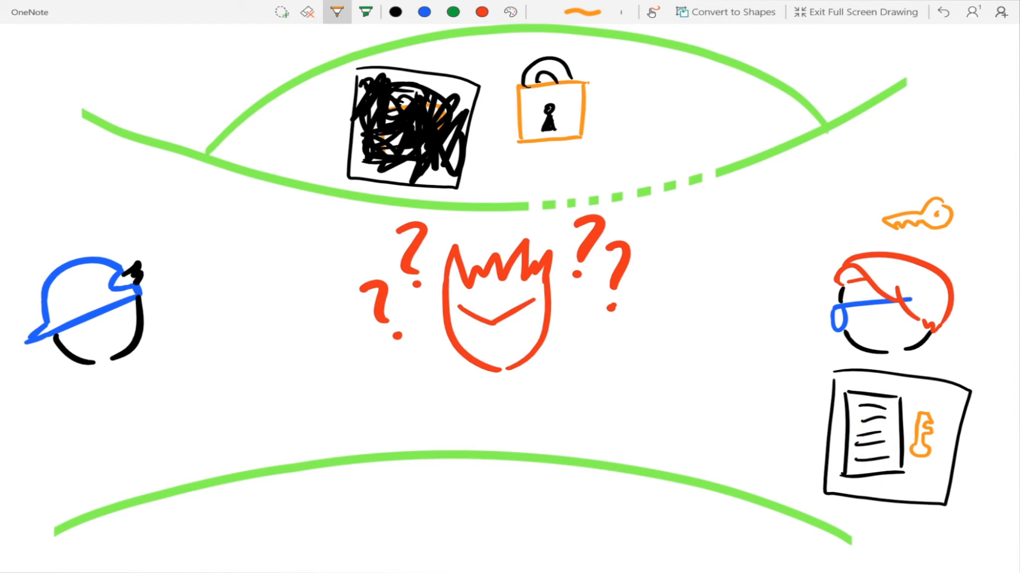
left_click(481, 12)
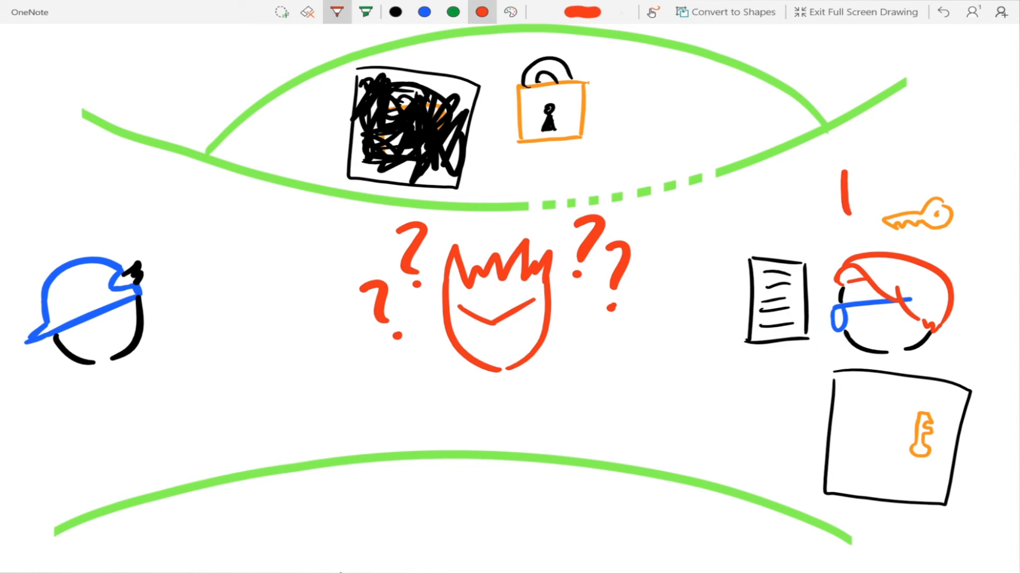
Step: Redo the red figure's mouth as a frown and add more question marks around it
left_click(308, 12)
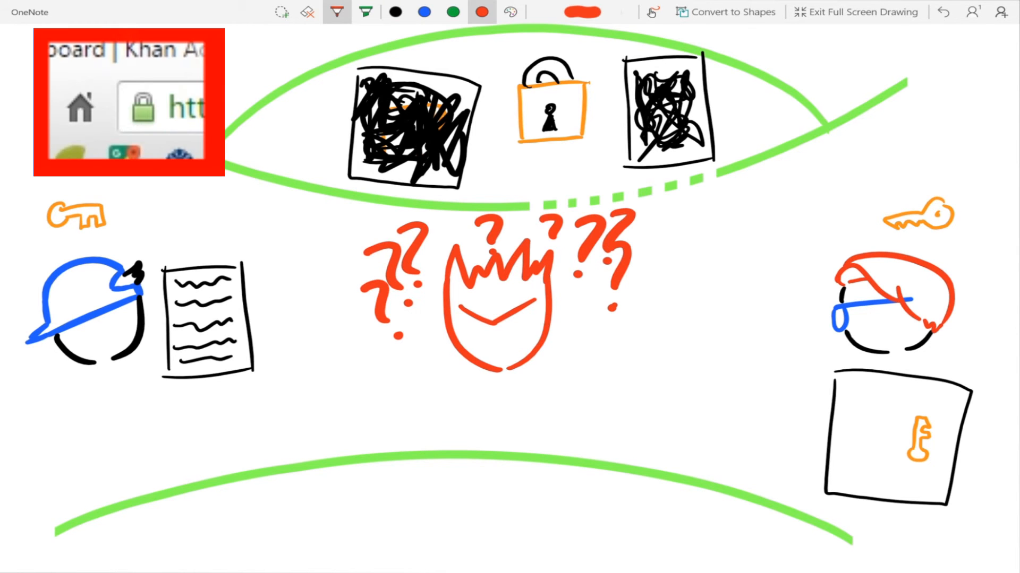
left_click(308, 12)
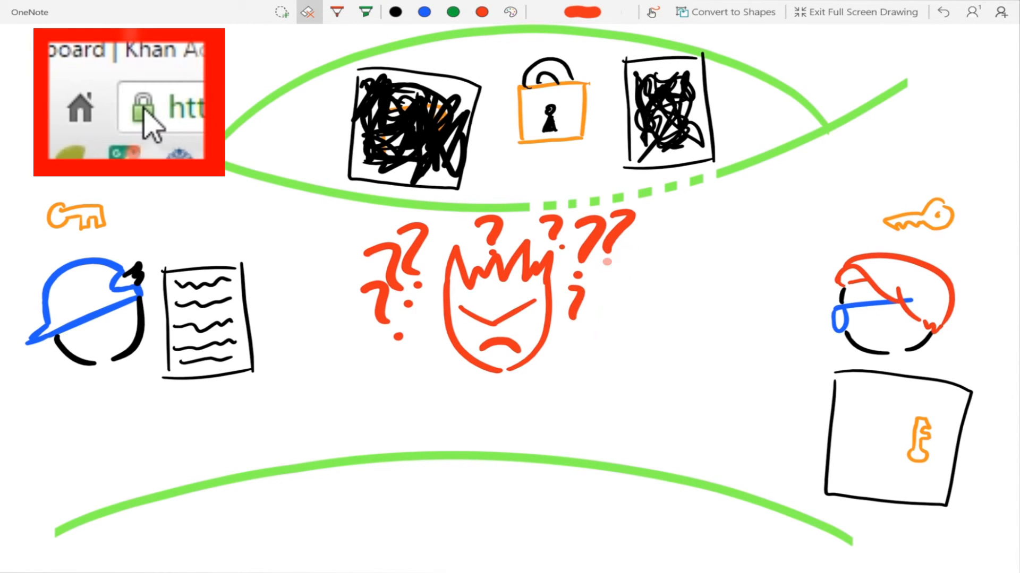
left_click(337, 12)
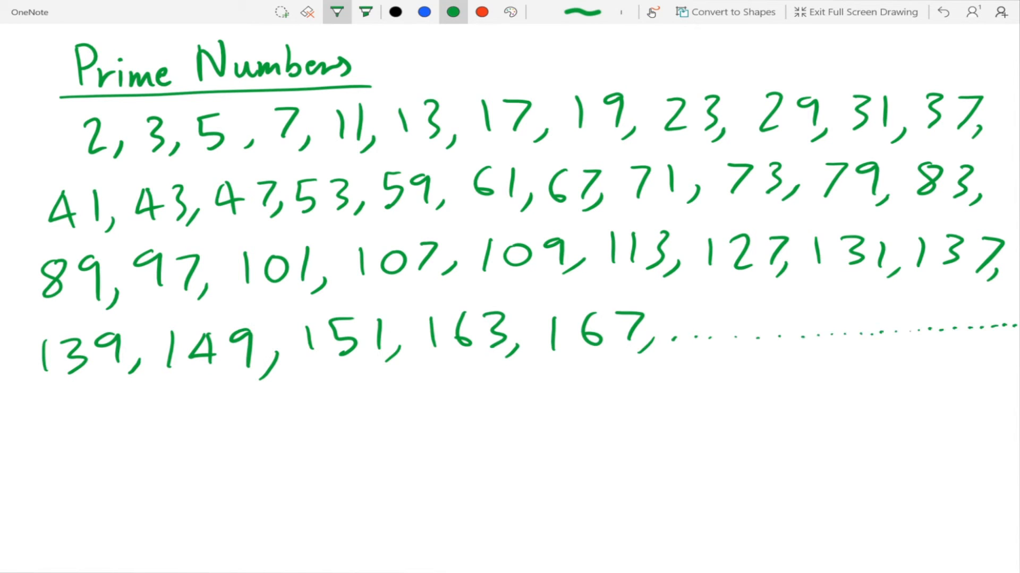
Step: Write 15 and 182 in black ink below the green prime list
left_click(424, 12)
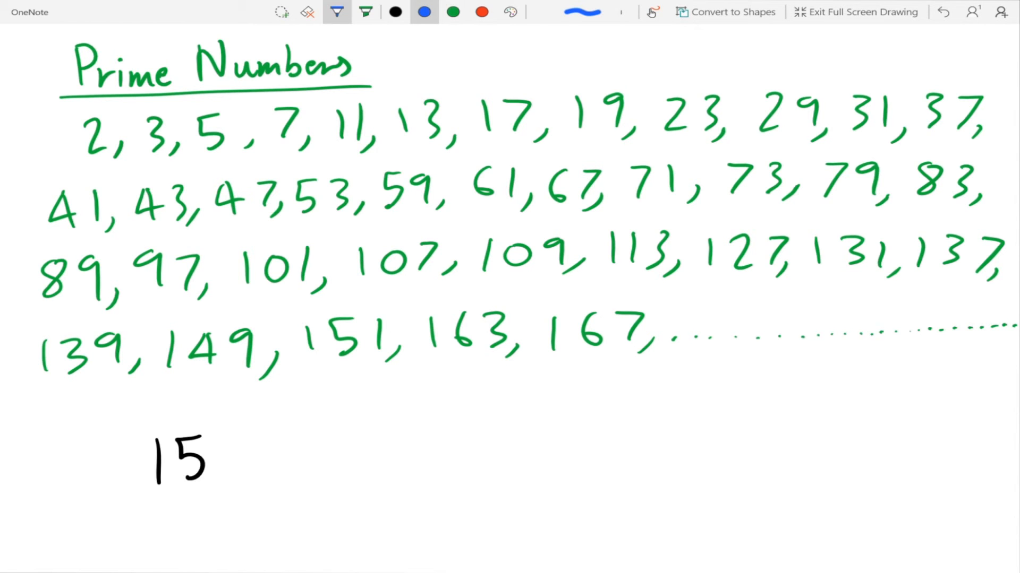
left_click_drag(137, 129, 237, 129)
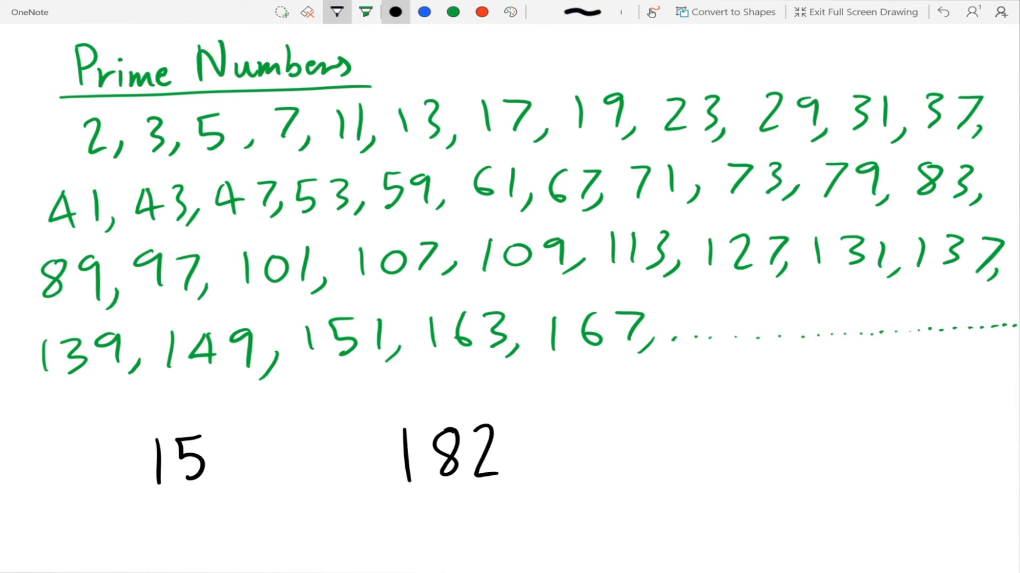
left_click(423, 12)
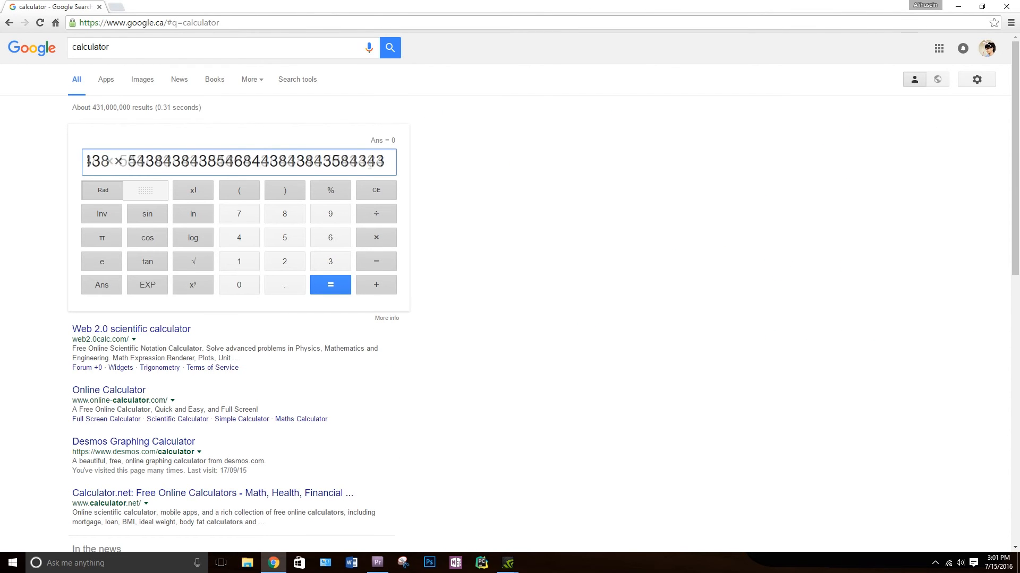
Step: Evaluate the product of the two long numbers, getting 1.8945262e+89
left_click(329, 284)
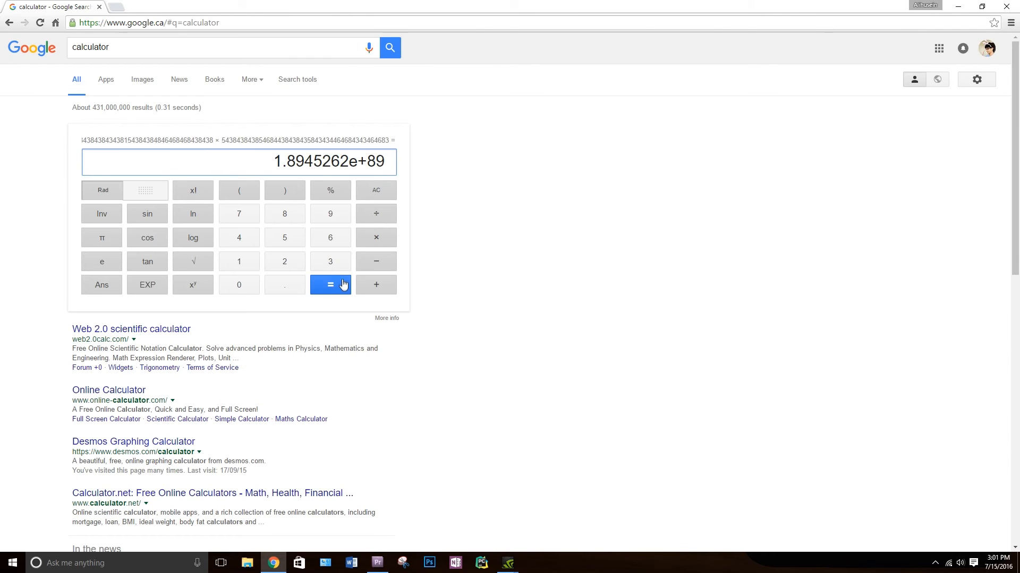
mouse_move(390, 175)
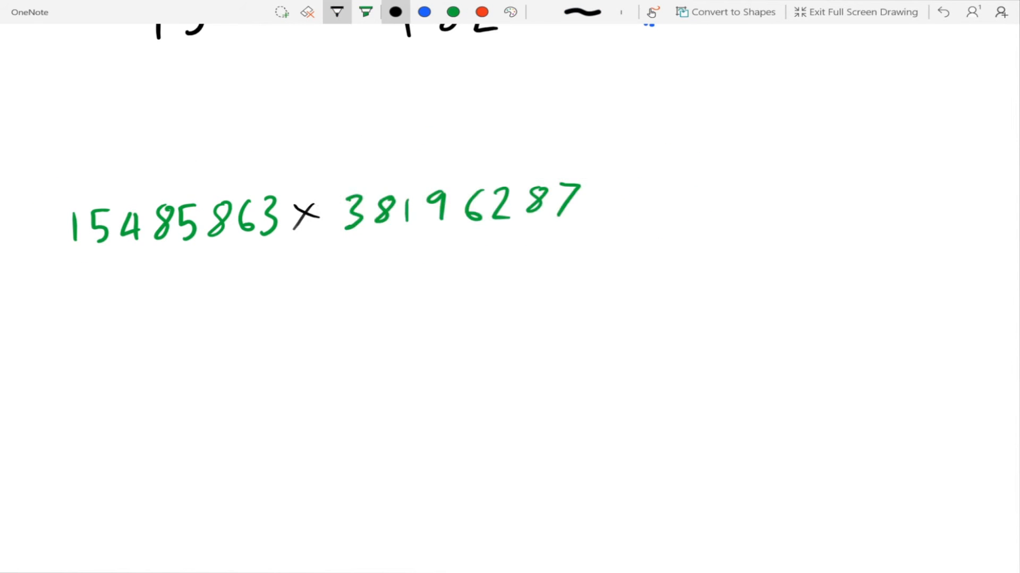
Step: Write 38196287 in green after the black × following 15485863
left_click(481, 12)
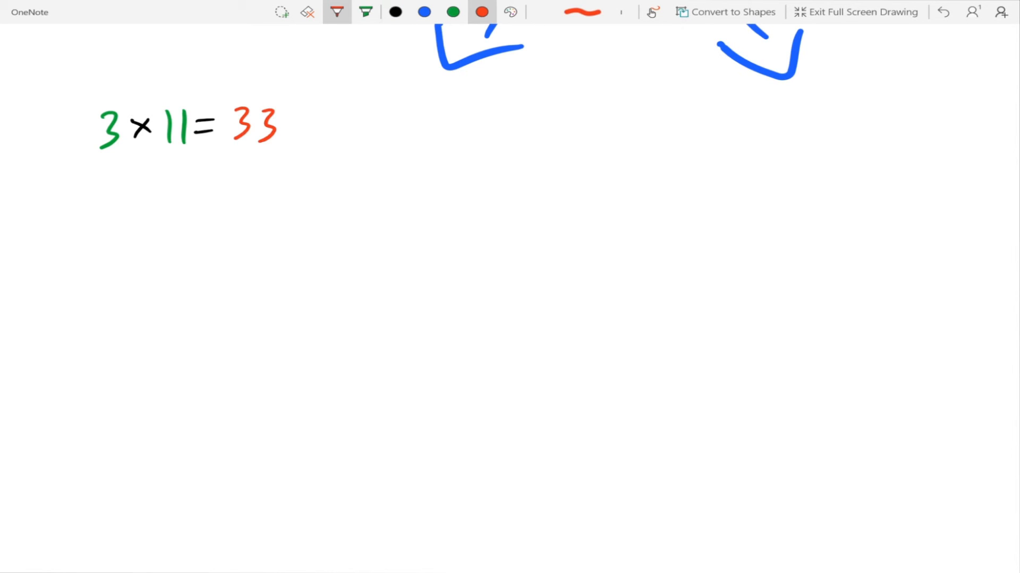
Step: Write 3 × 11 = 33, φ(33) = 20 and e = 7 in coloured inks, then begin d =
left_click_drag(65, 209, 196, 208)
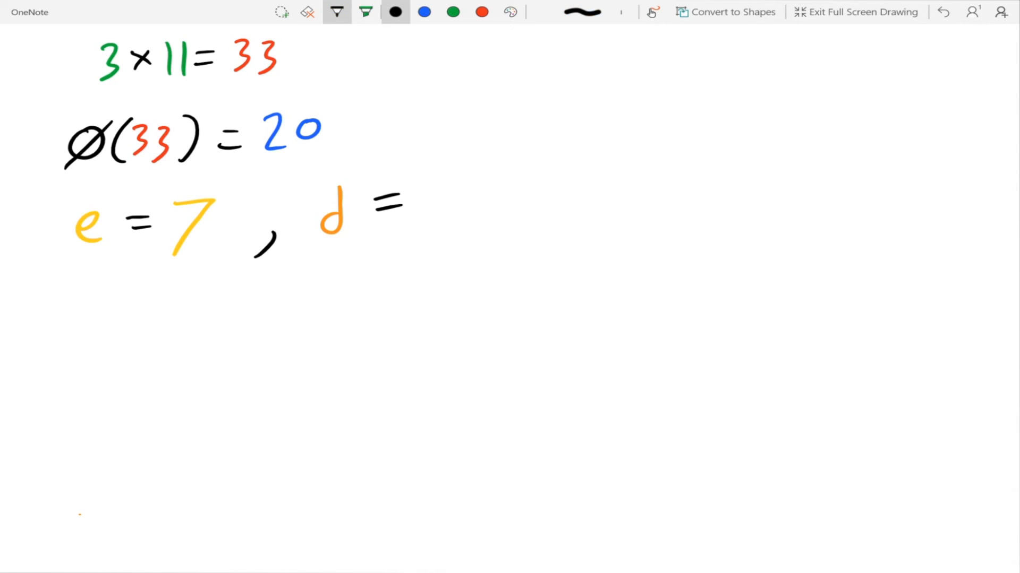
left_click(452, 11)
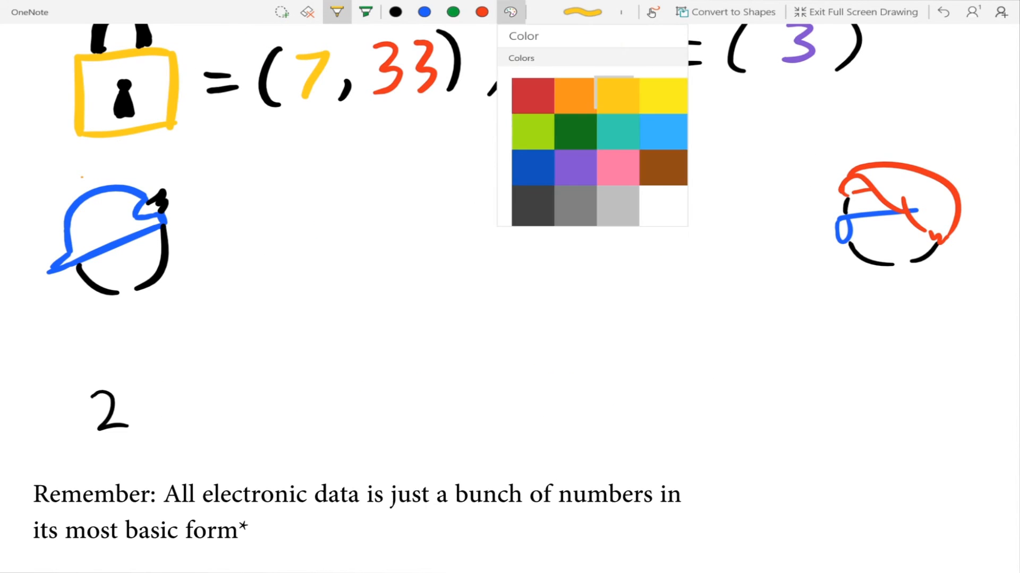
Step: Draw the orange key and write 2^7 mod 33 = 29 and 29^3 % 33 = 2 in coloured inks
left_click(574, 95)
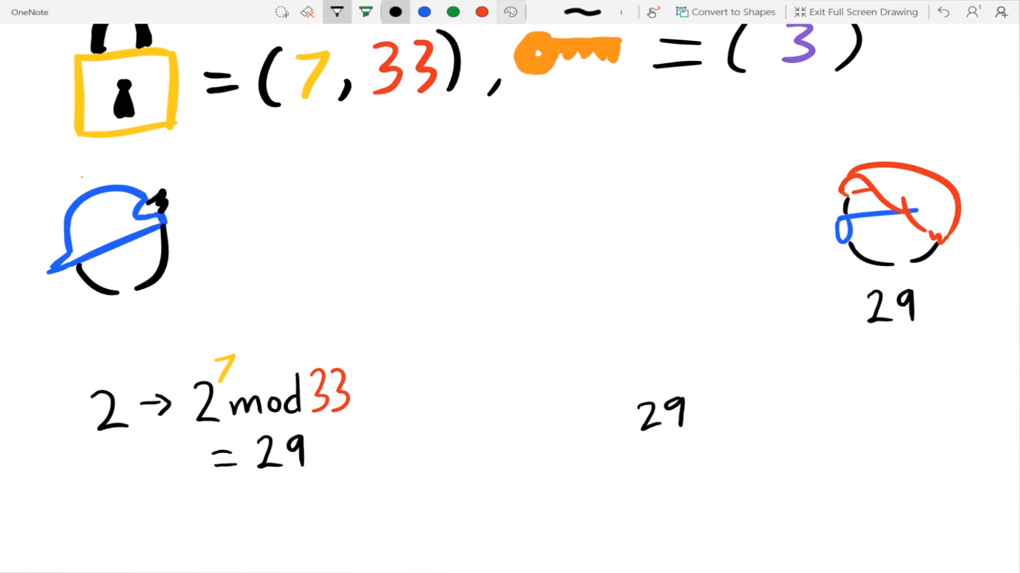
left_click(581, 11)
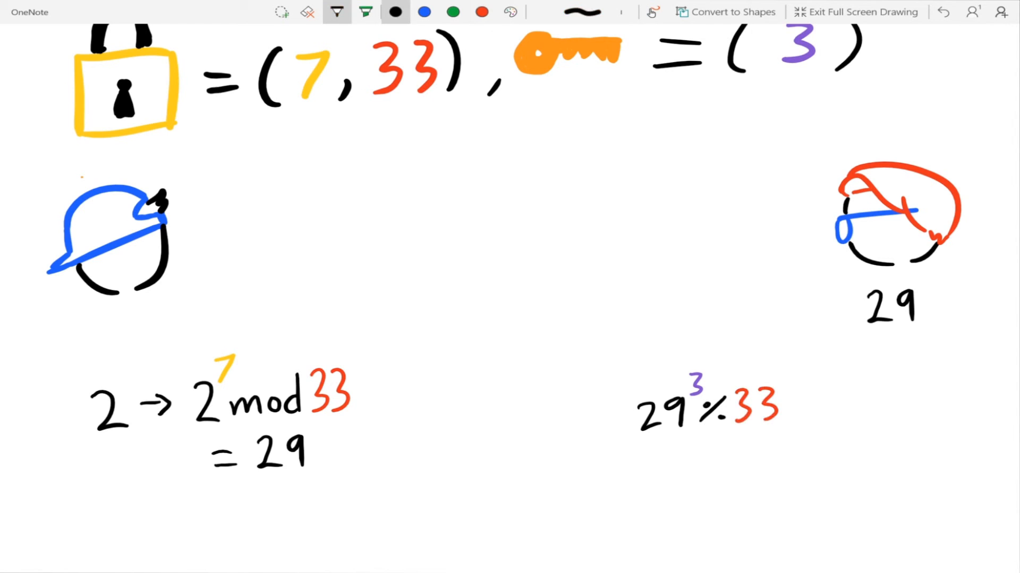
left_click(424, 11)
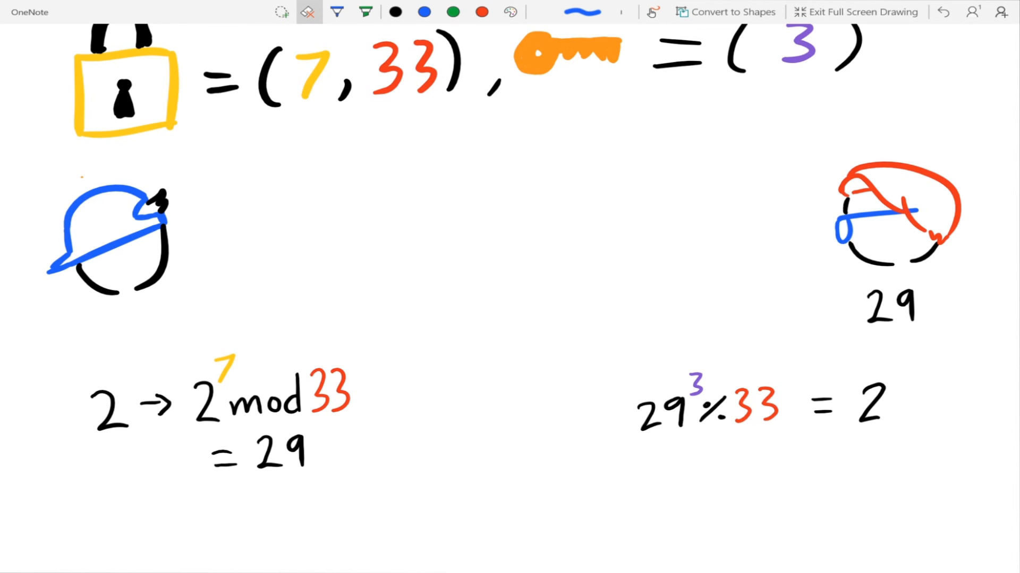
scroll("down", 3)
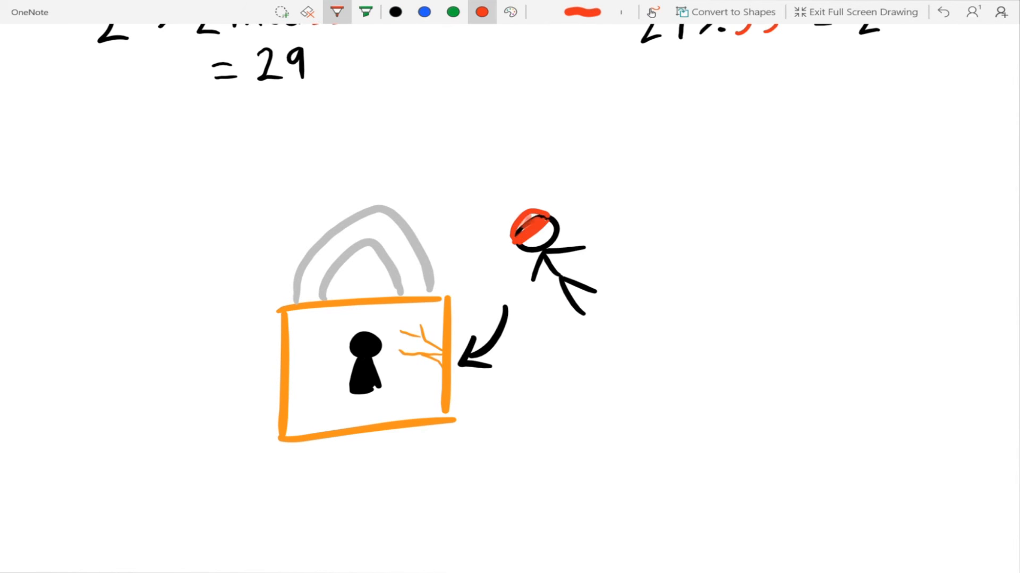
Step: Replace the thief with a YouTube logo saying WHATEVS, JUST USE THIS beside the padlock
scroll("down", 3)
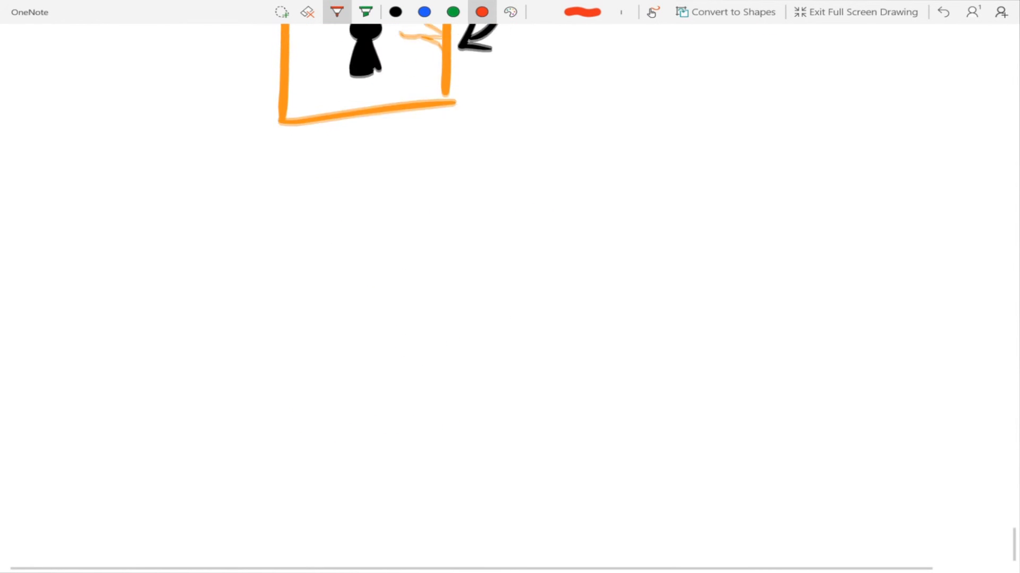
scroll("up", 3)
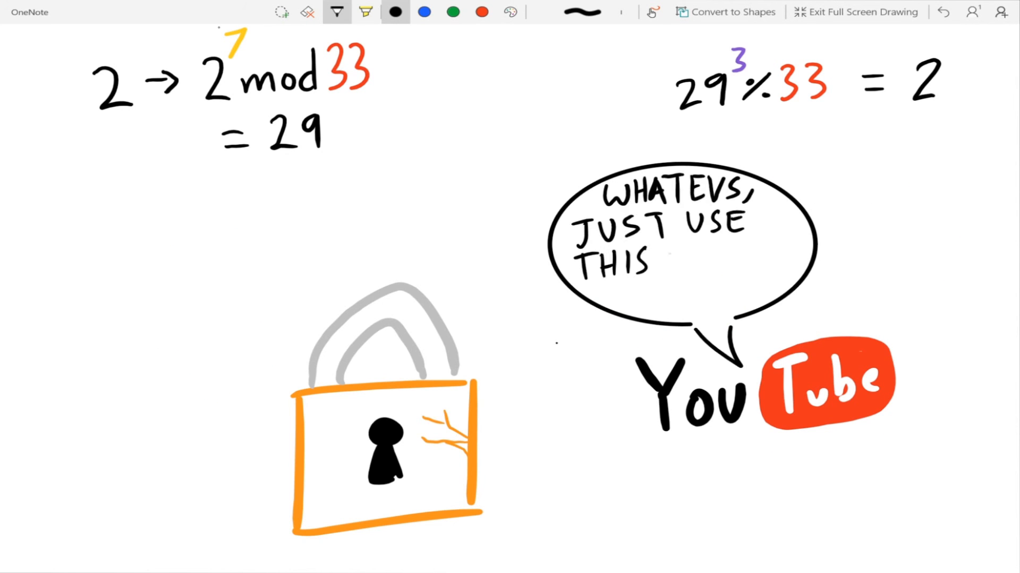
Step: Write PROTOCOL, point an arrow at the padlock, add the footnote and reach the clouds
scroll("down", 3)
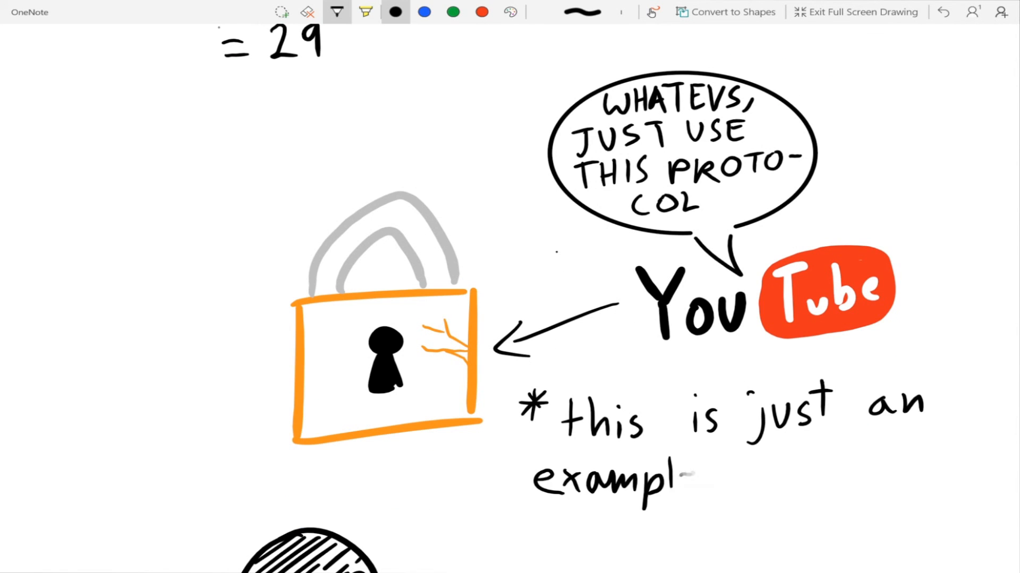
scroll("down", 3)
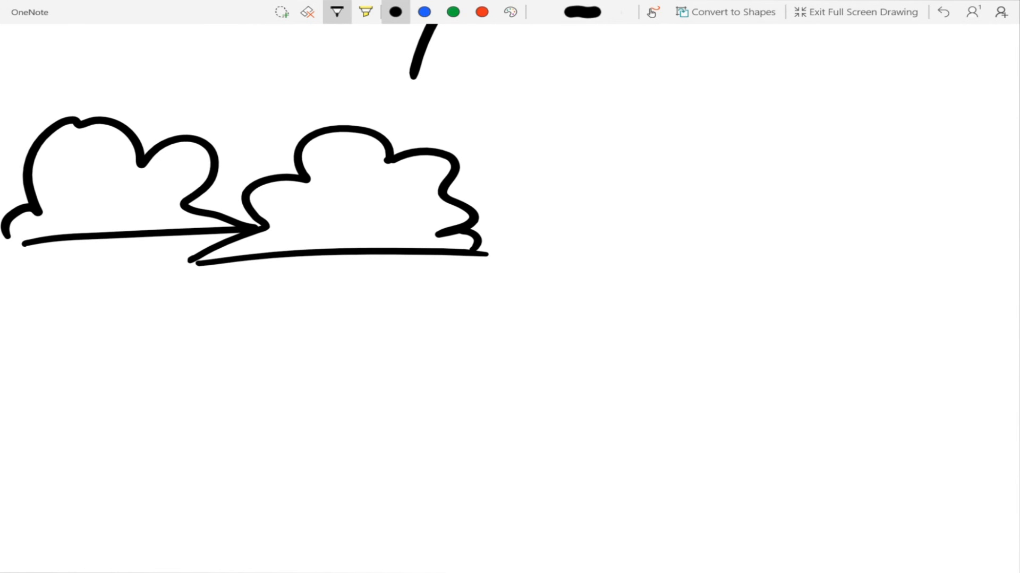
Step: Draw a document between the clouds and the government building with flag, flames and HUH? crowd
left_click_drag(201, 104, 300, 208)
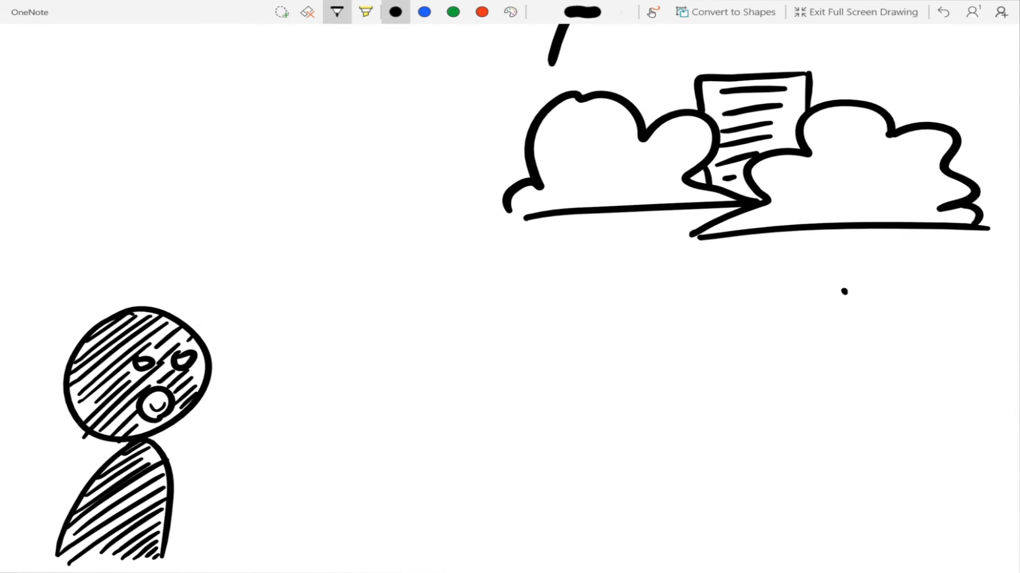
left_click(281, 11)
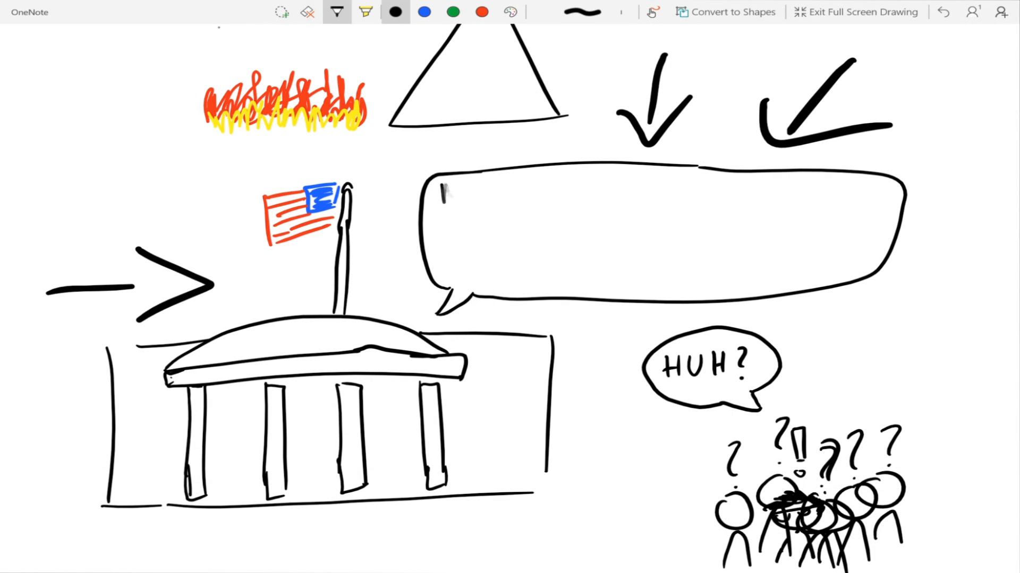
Step: Ink a stick person with scribbled hair and closed eyes holding a small phone
type("MAKE A L")
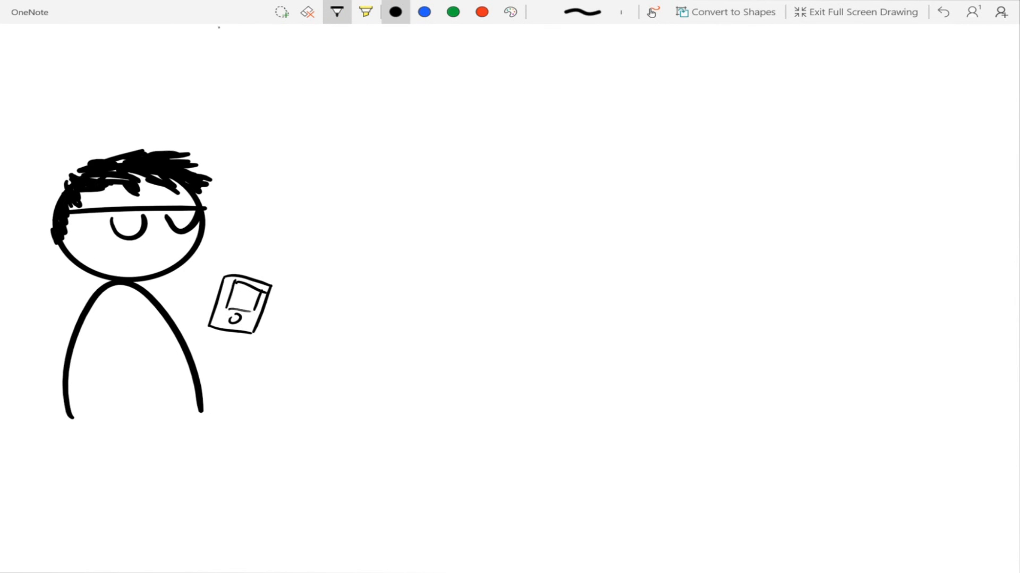
Step: Link the phone to cloud photos, video and documents in green, add a brown house and red alarm mark
left_click(307, 11)
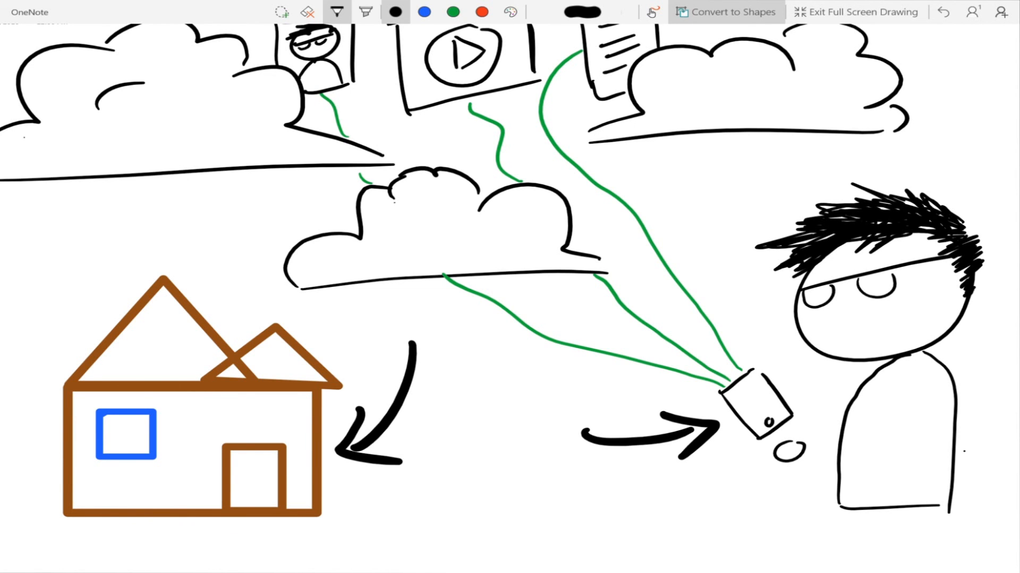
left_click(364, 12)
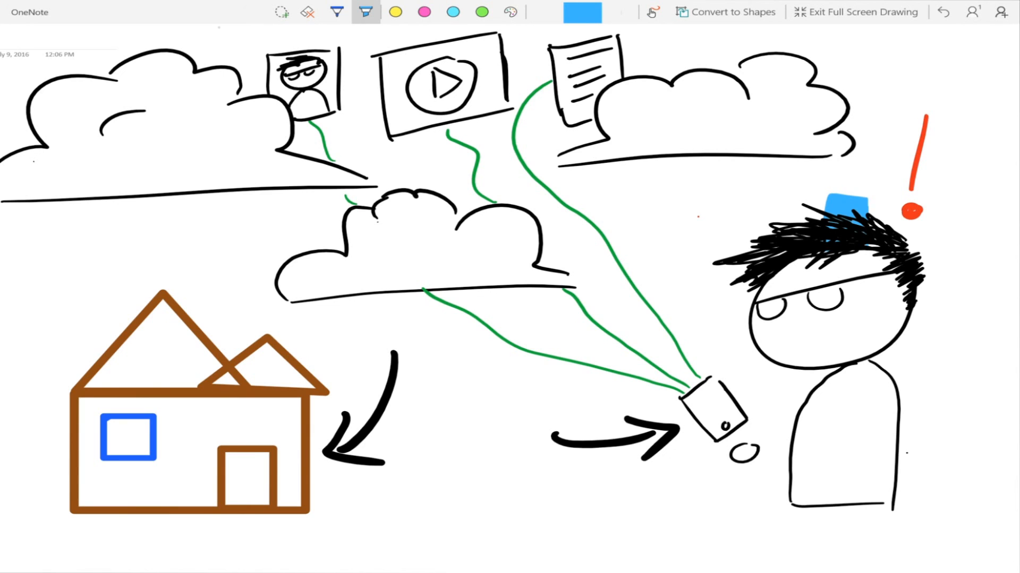
left_click(336, 12)
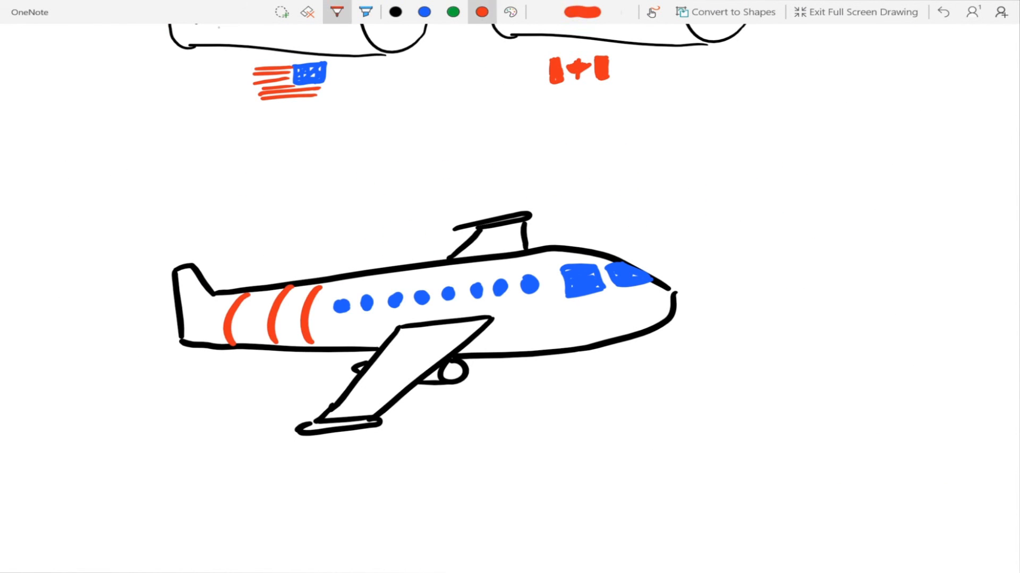
Step: Pick the black pen to begin a new outline beneath the green arc
left_click(395, 12)
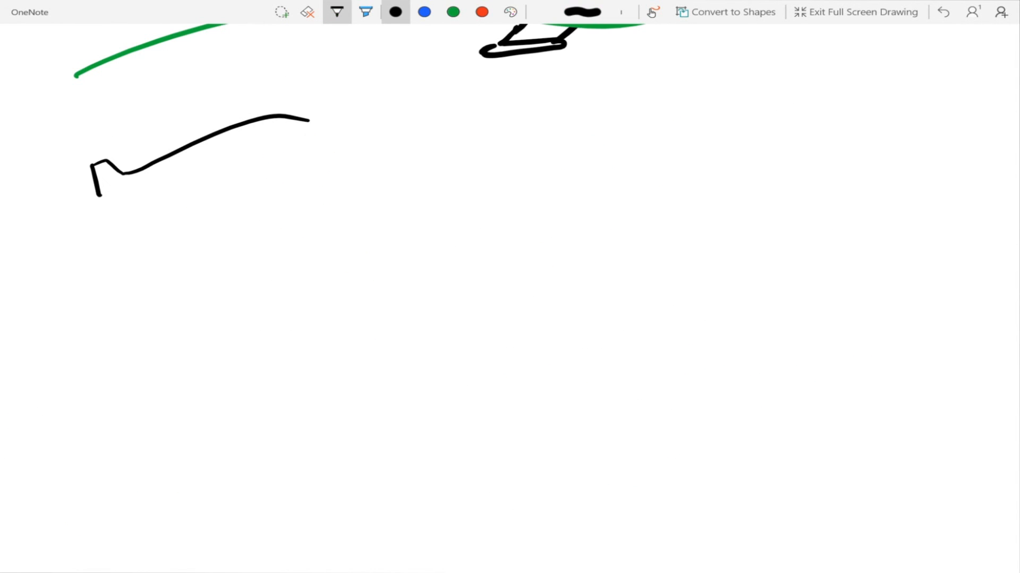
Step: Pick another pen colour to finish the sketch before switching to Apple's customer letter
left_click(425, 12)
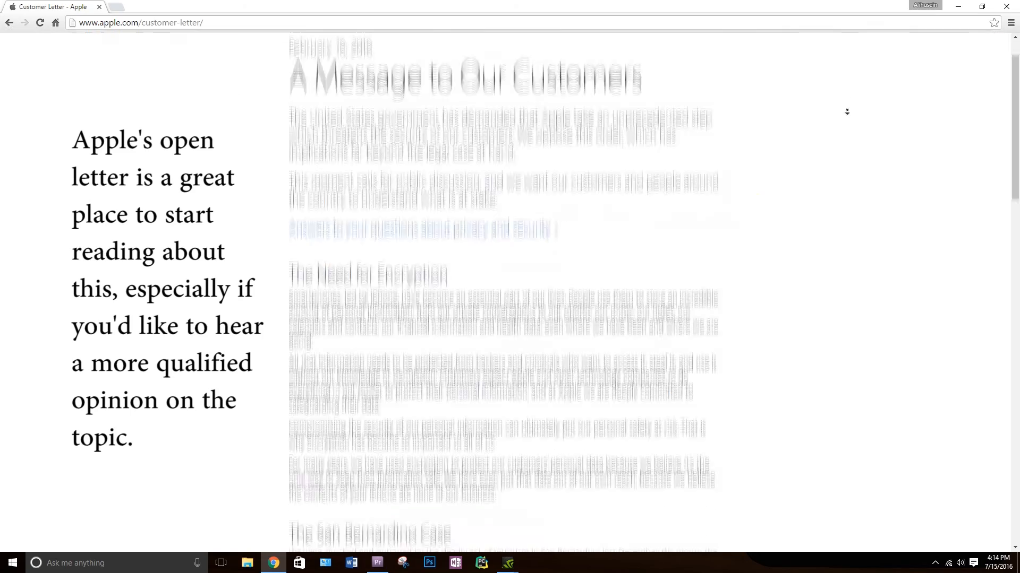
Step: Scroll down Apple's customer letter toward the Answers to your questions link
scroll("down", 3)
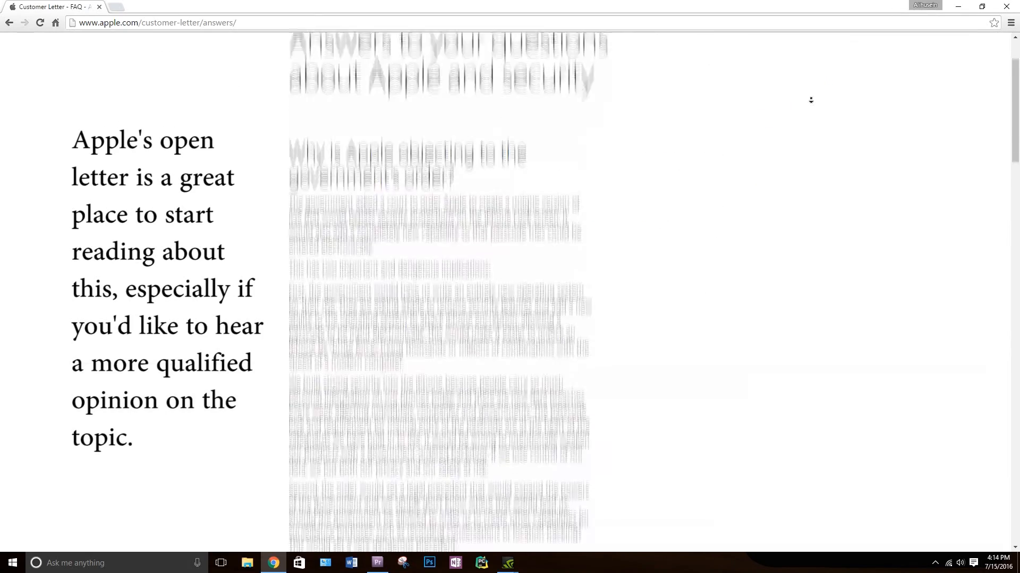
scroll("down", 3)
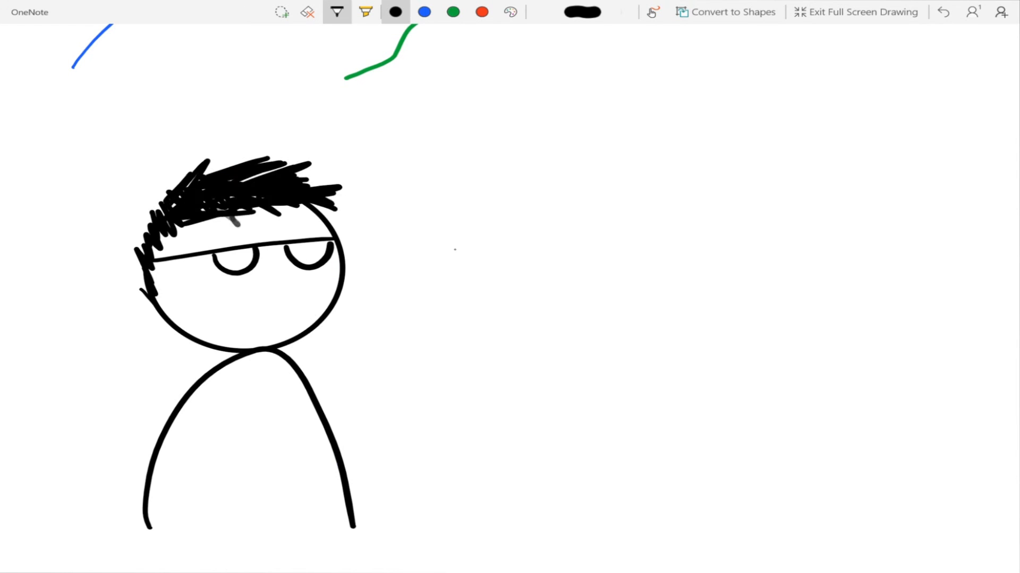
Step: Ink the phone screen blue and the padlock orange, then return to black pen
left_click(423, 12)
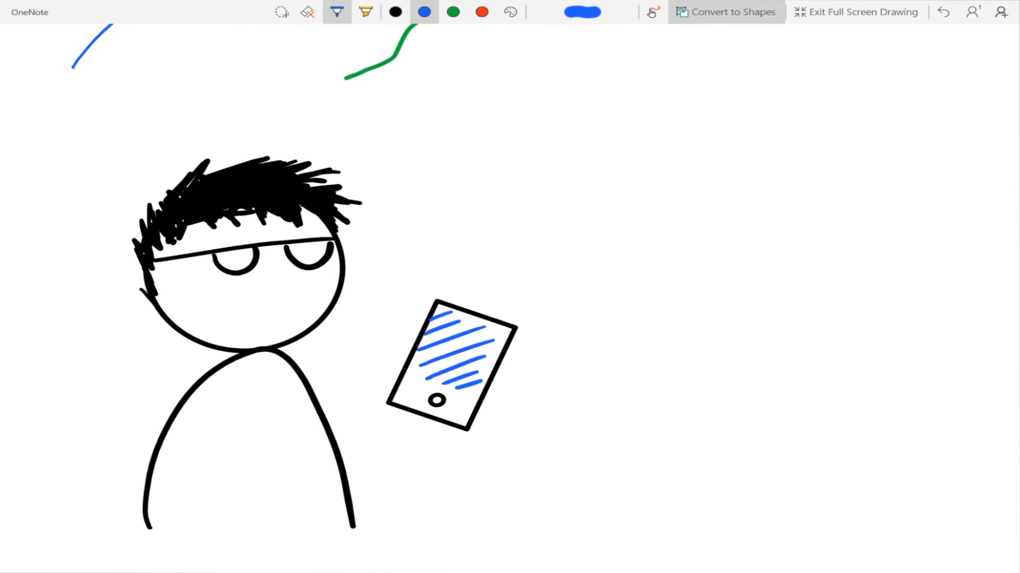
left_click(395, 12)
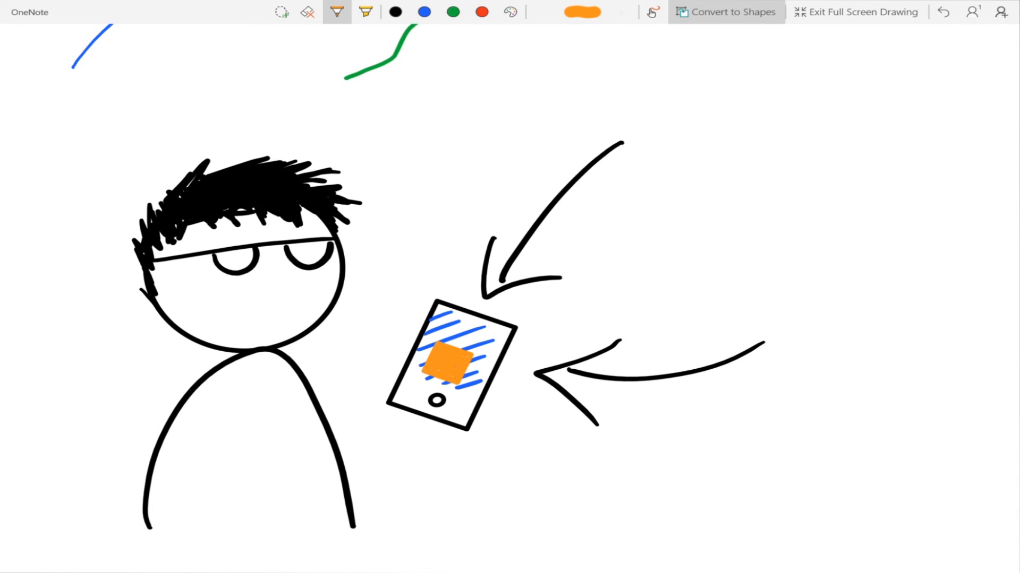
left_click(395, 11)
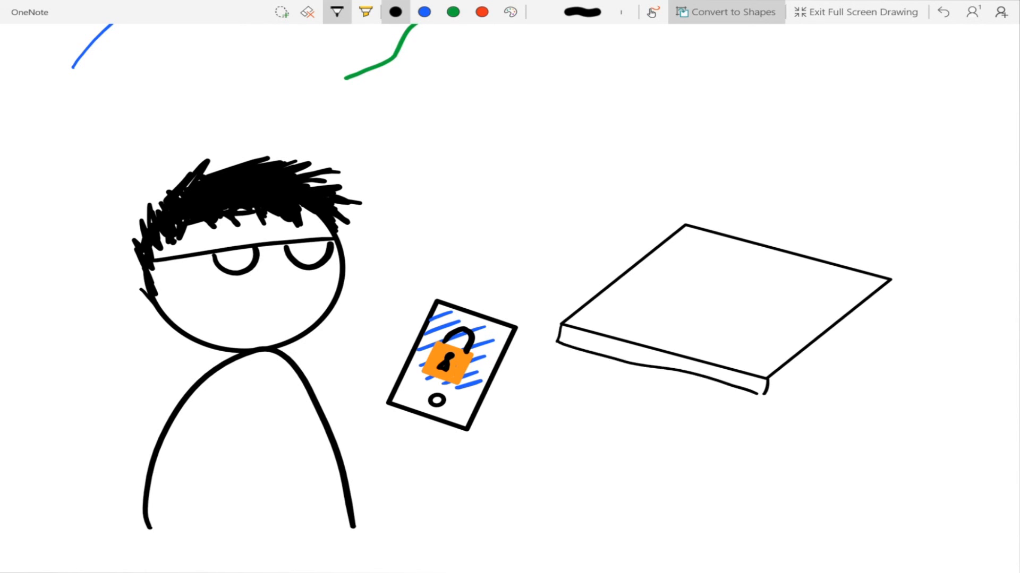
Step: Ink the pizza yellow with red pepperoni, then pick blue pen
left_click(308, 12)
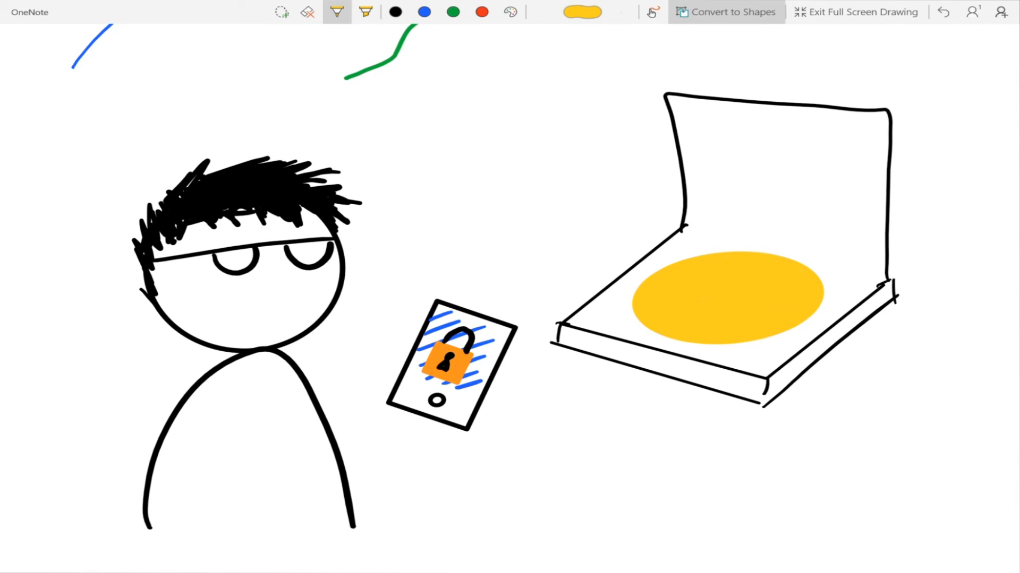
left_click(481, 12)
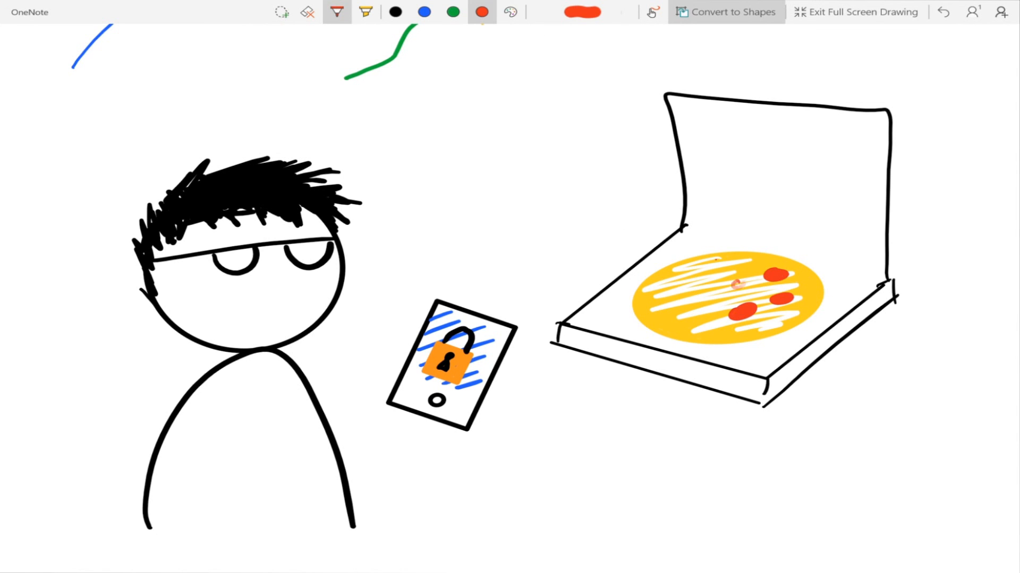
left_click(424, 12)
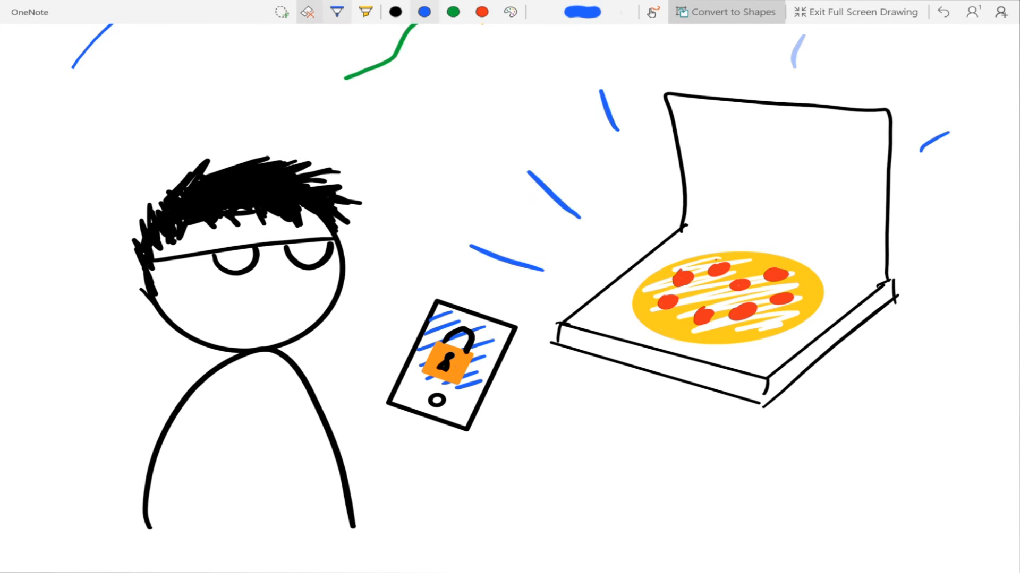